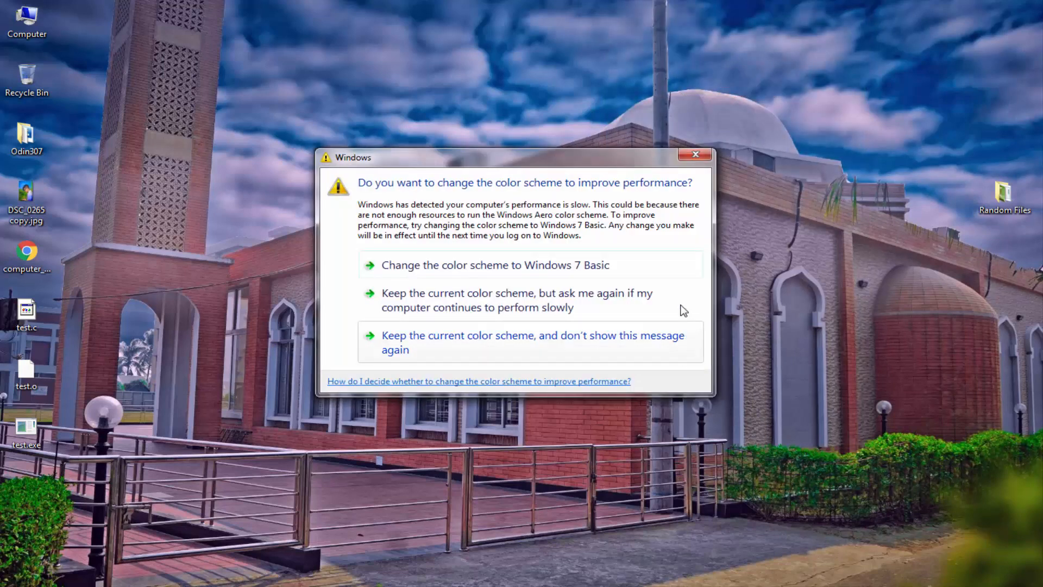
Dismiss the Windows color-scheme performance prompt, keeping the current scheme
left_click(695, 155)
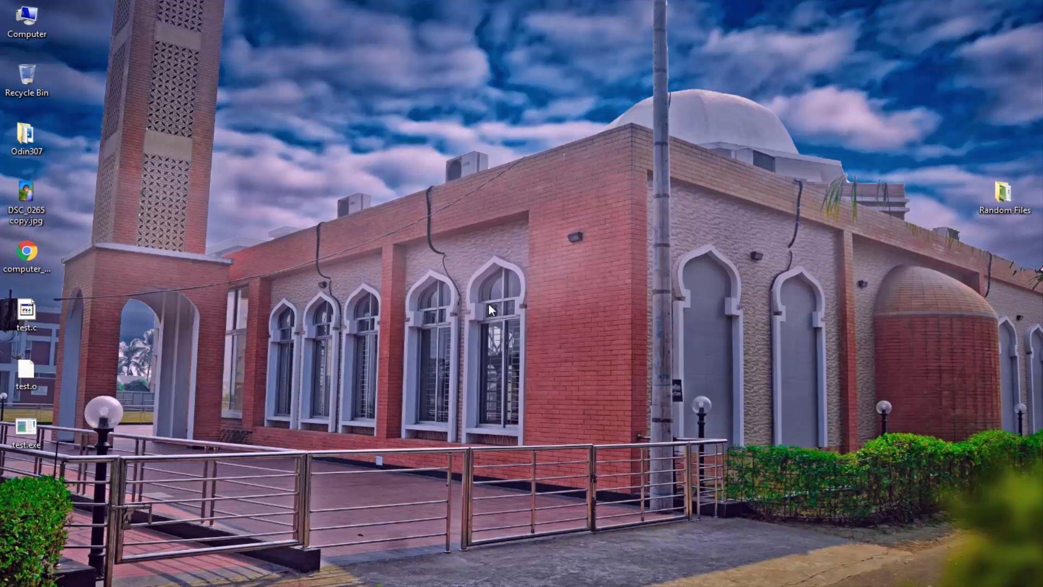
mouse_move(509, 292)
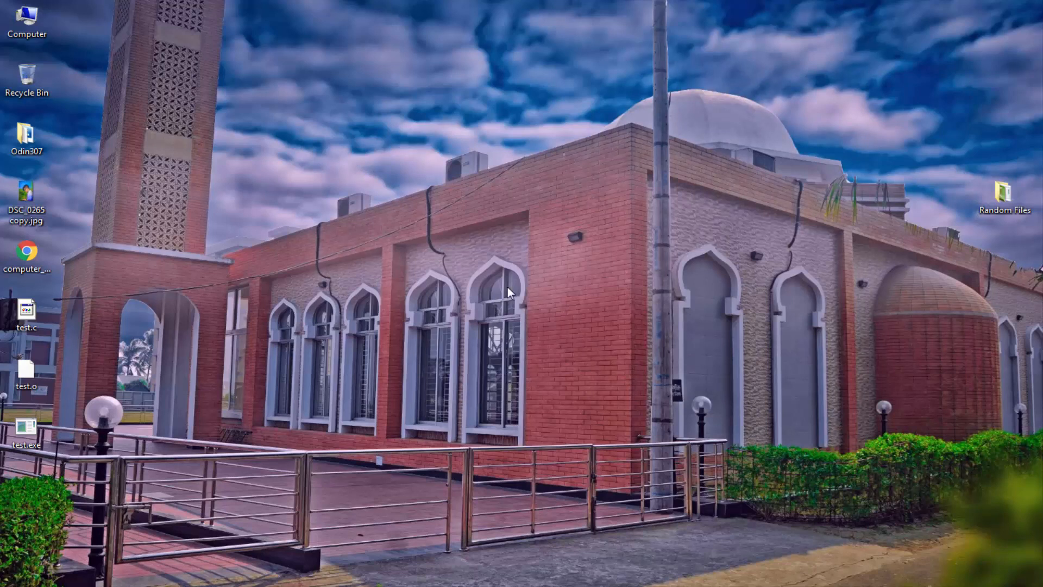
mouse_move(502, 284)
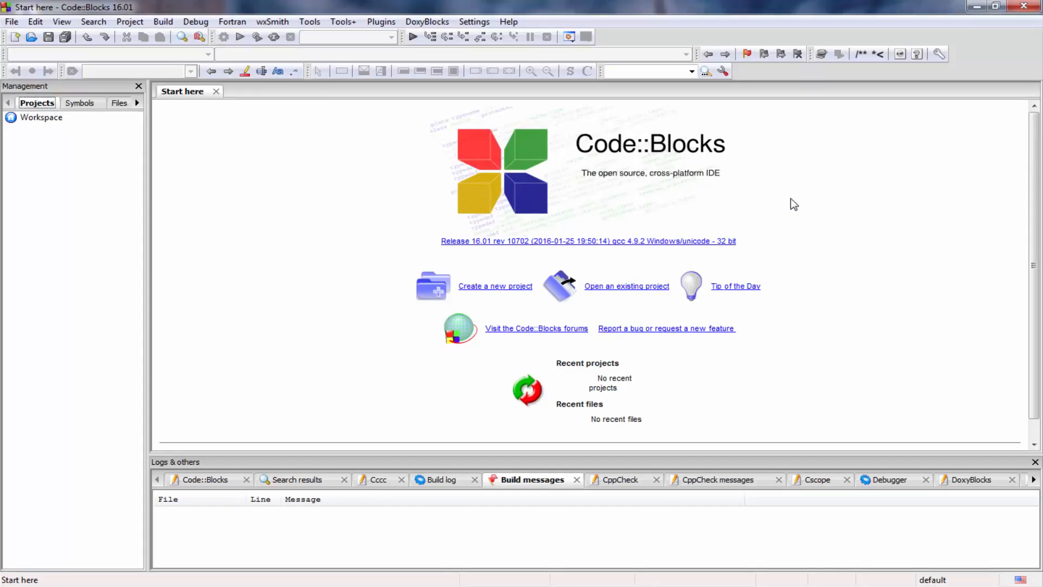
mouse_move(824, 212)
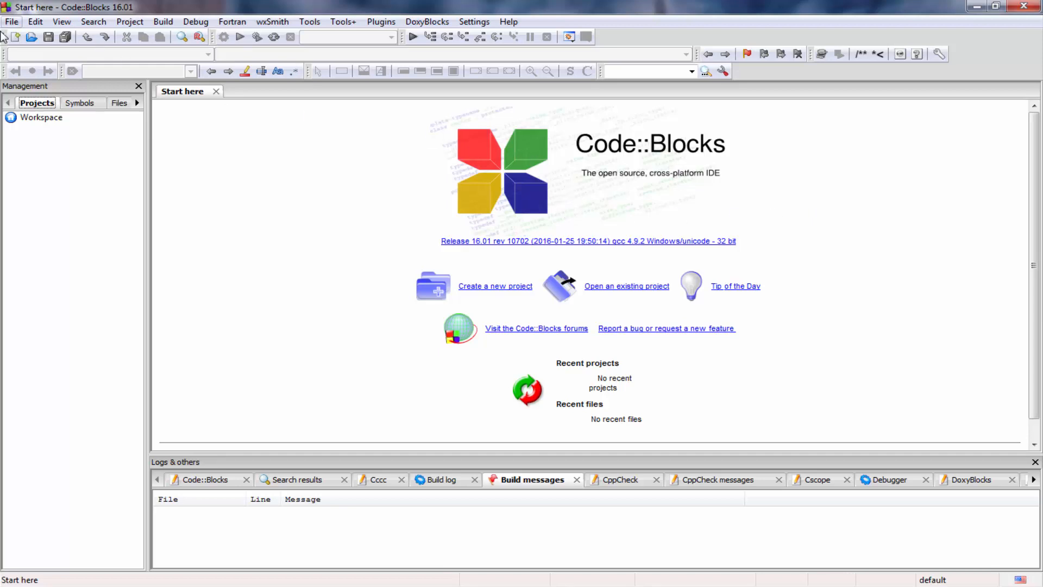
Create a new empty file from the File > New menu
left_click(11, 21)
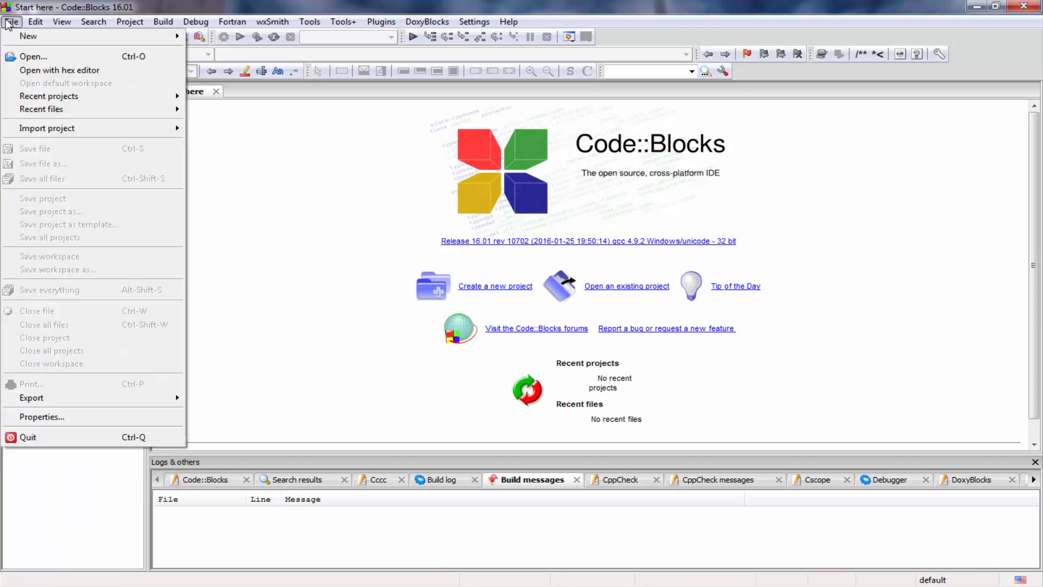
mouse_move(28, 36)
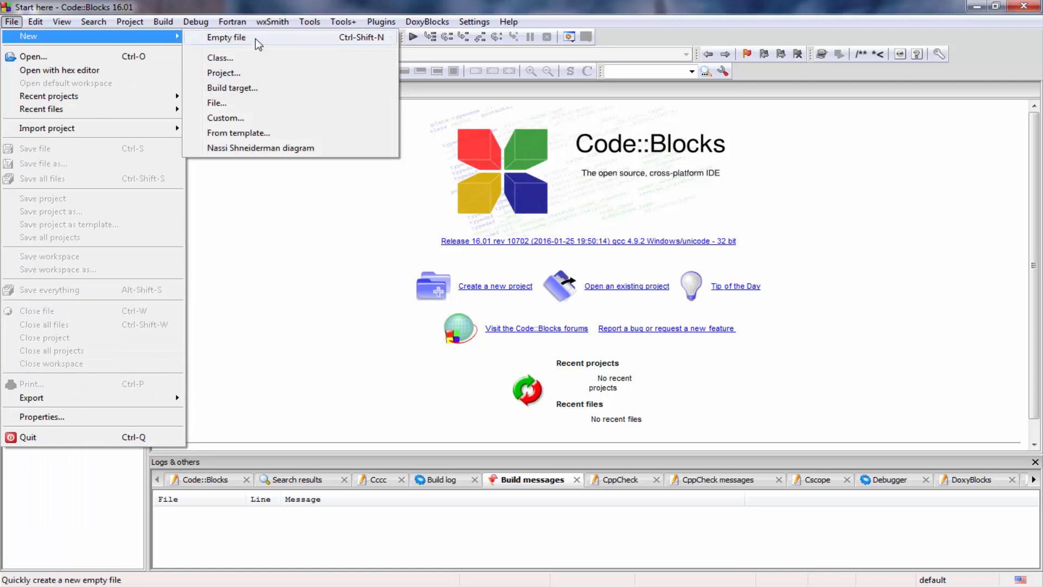
left_click(227, 37)
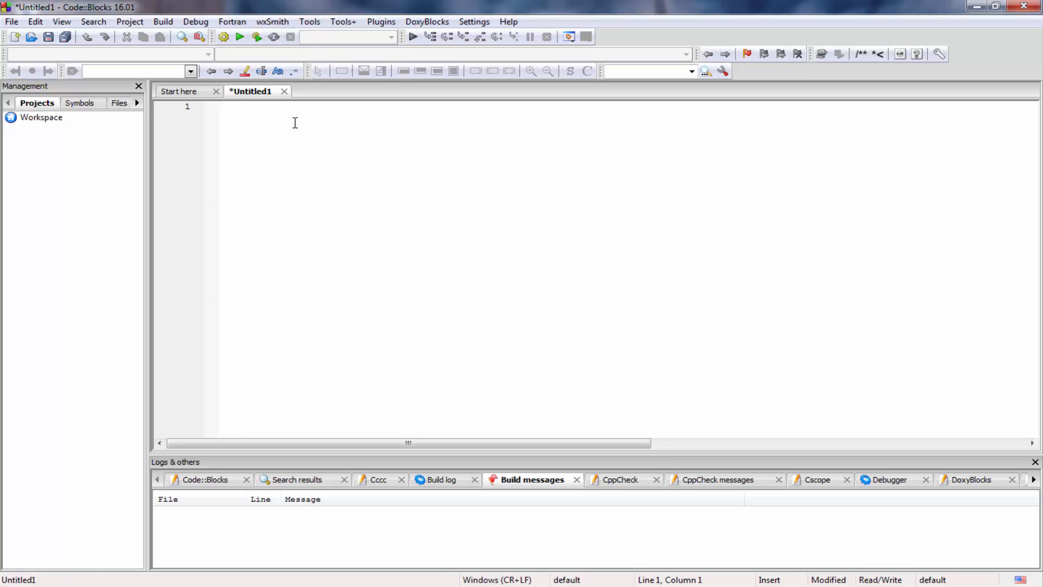
Write #include <stdio.h> on line 1 of the new file
type("#i")
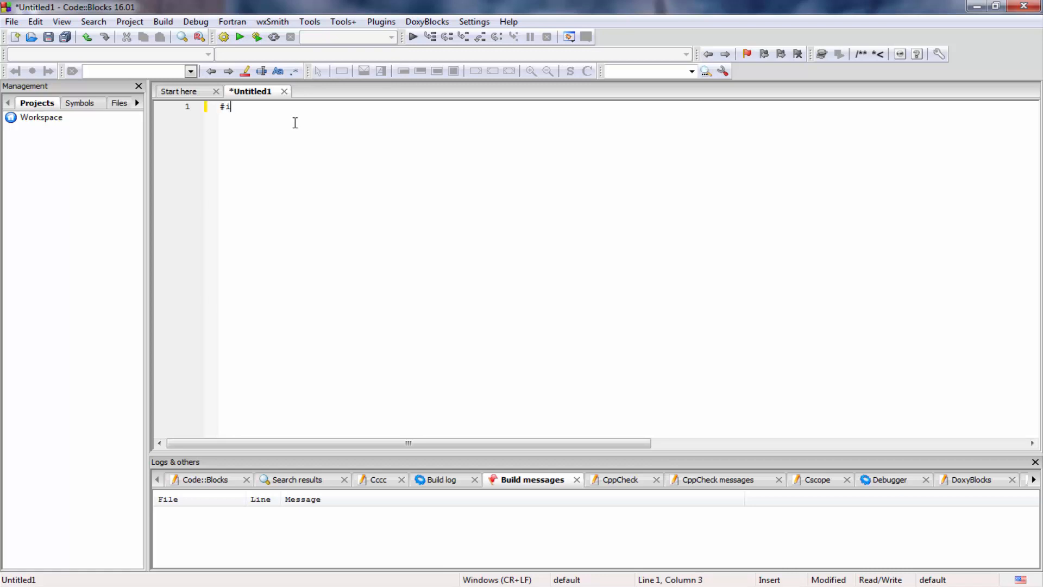
type("nc")
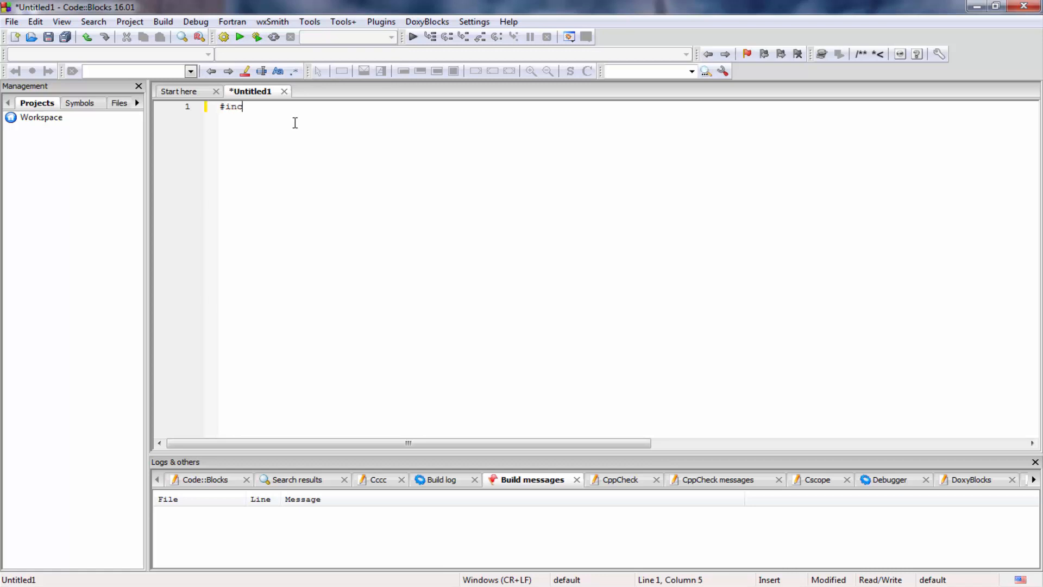
type("lude")
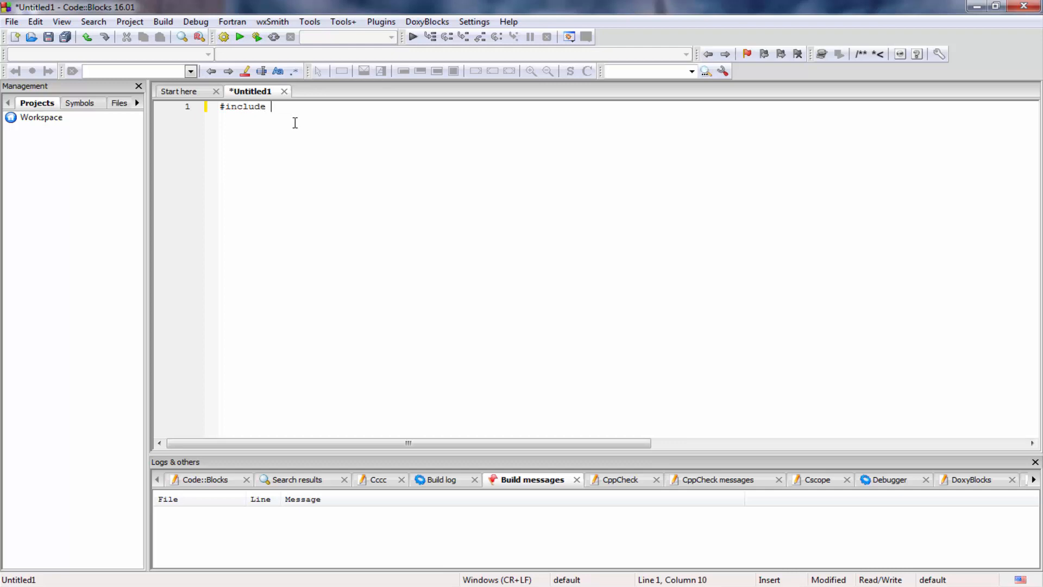
type("<st")
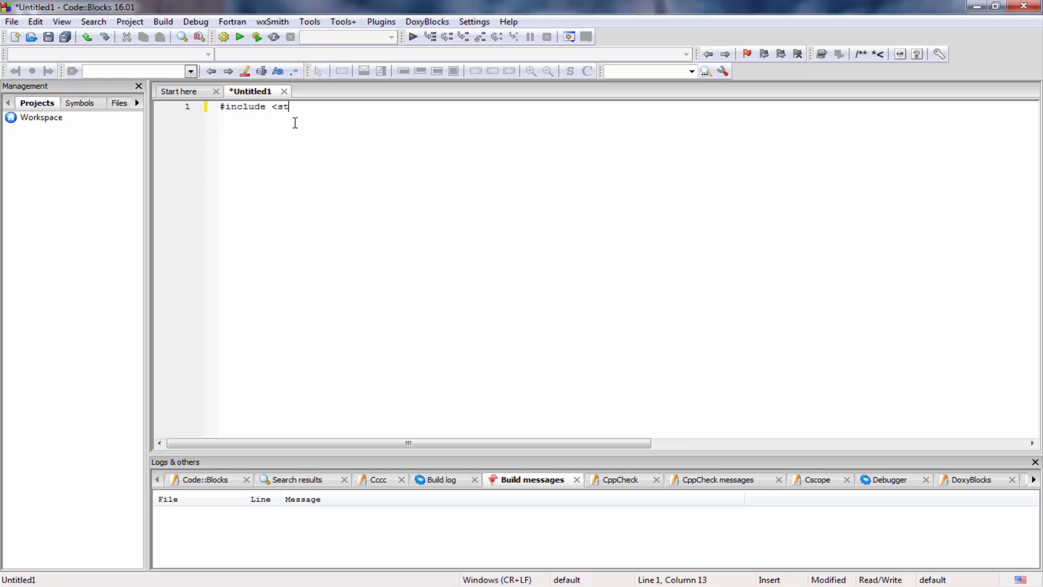
type("dio.h")
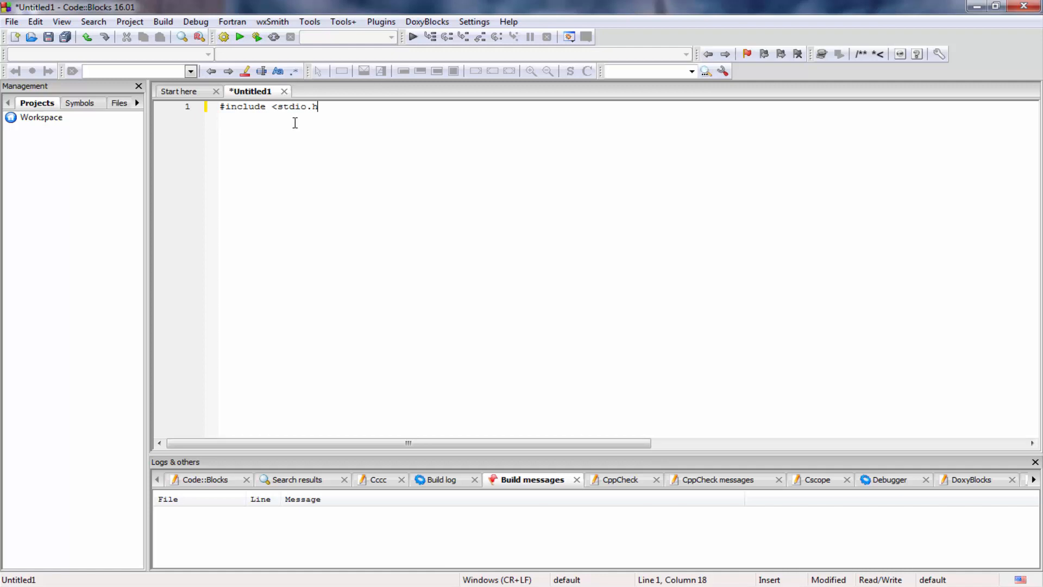
type(">")
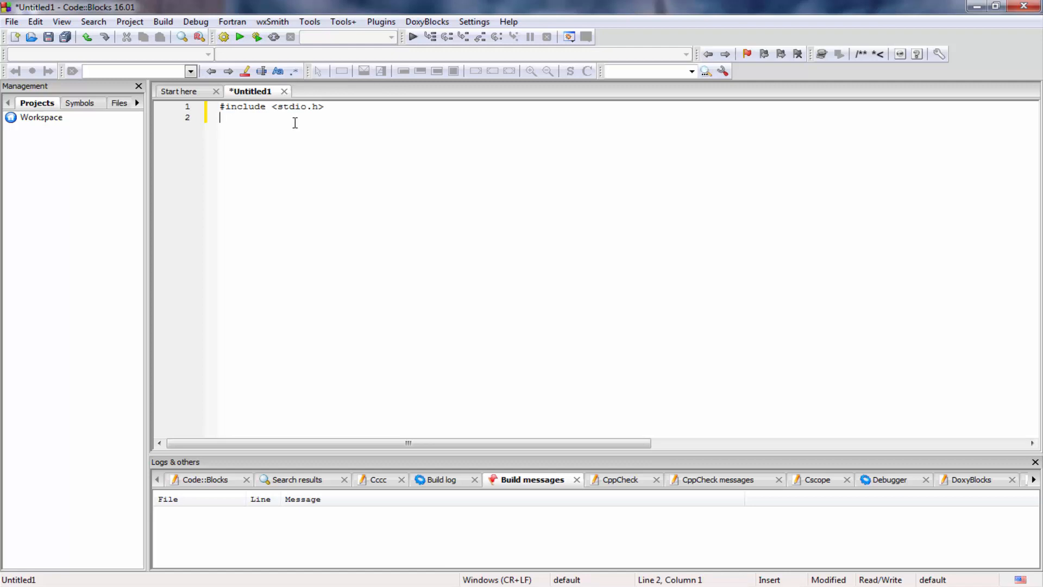
Write main(){ with its braces and start printf inside it
type("main")
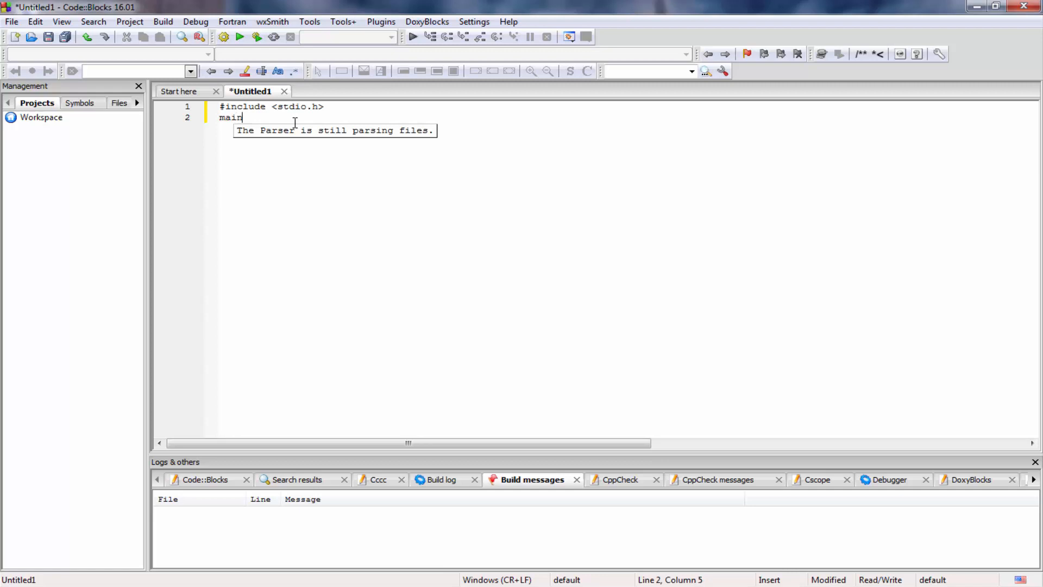
type("()")
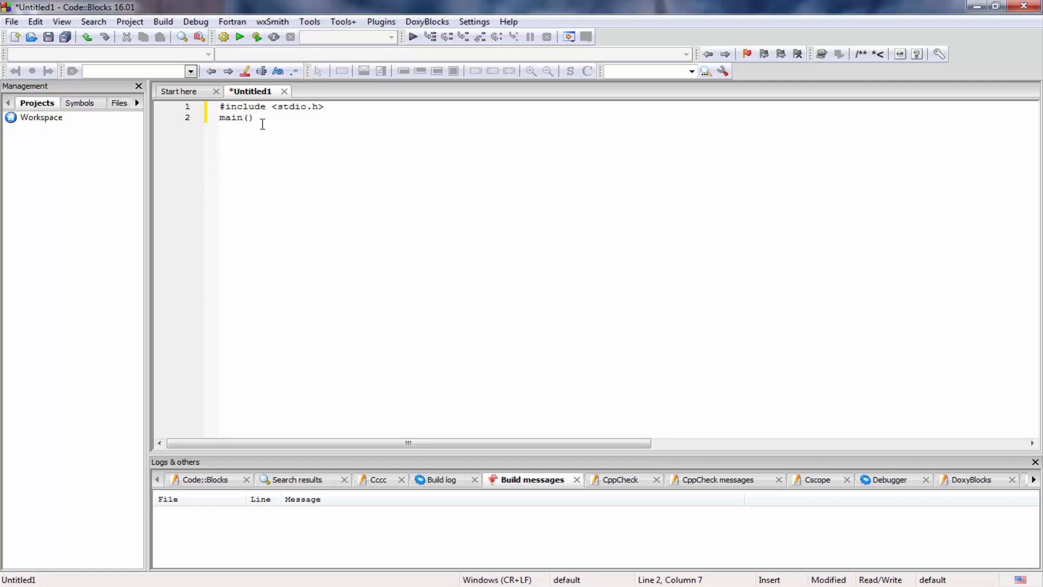
type("{")
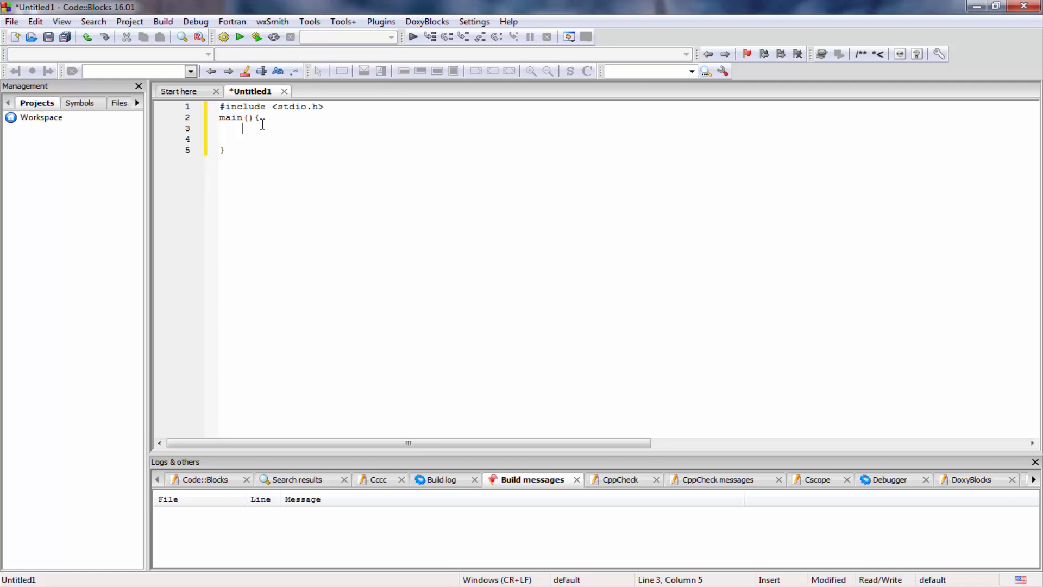
type("printf")
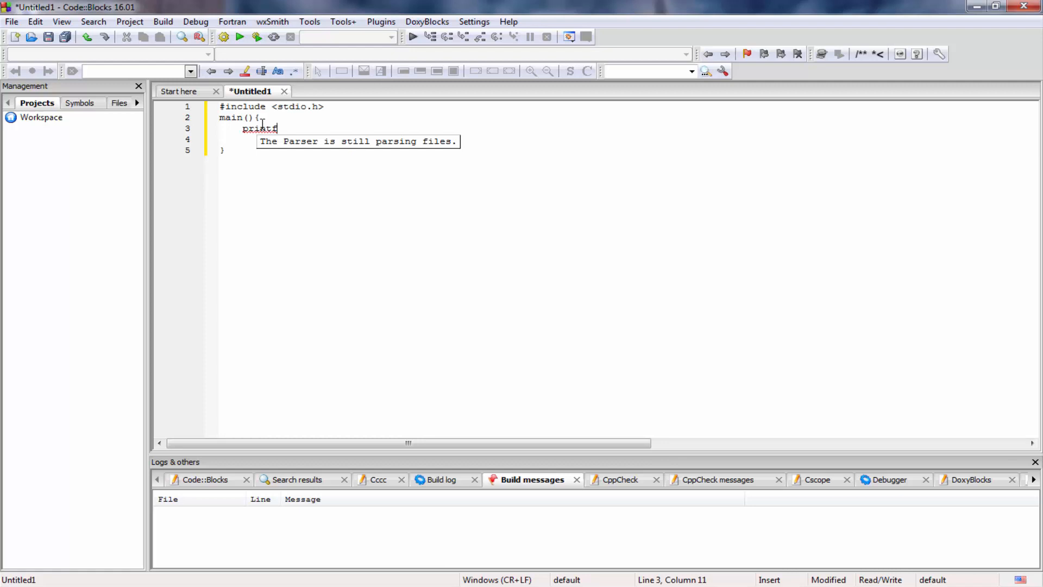
Complete the statement as printf("Hello World!"); and add a blank line below it
type("(")
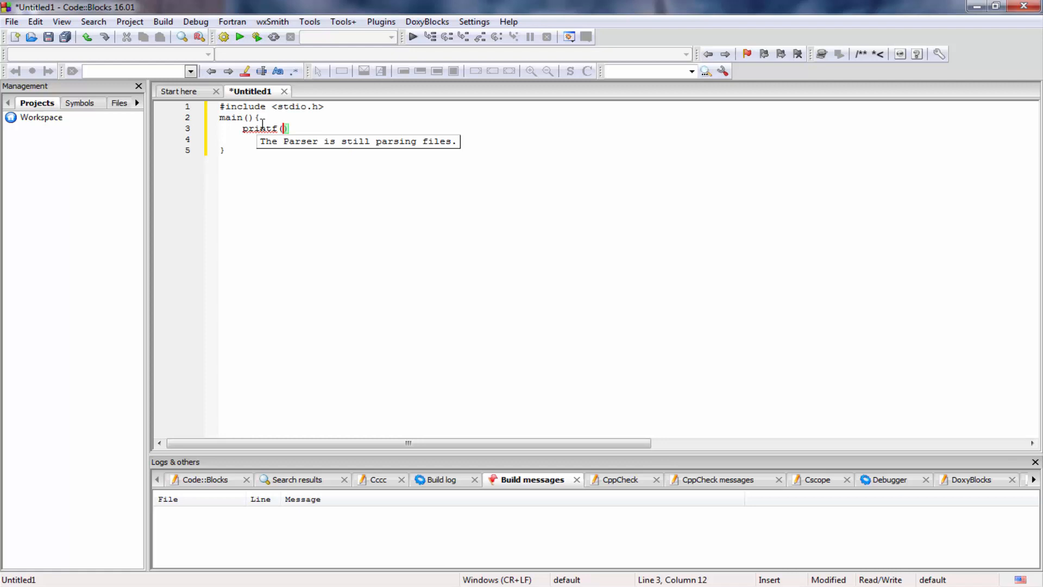
type("\"")
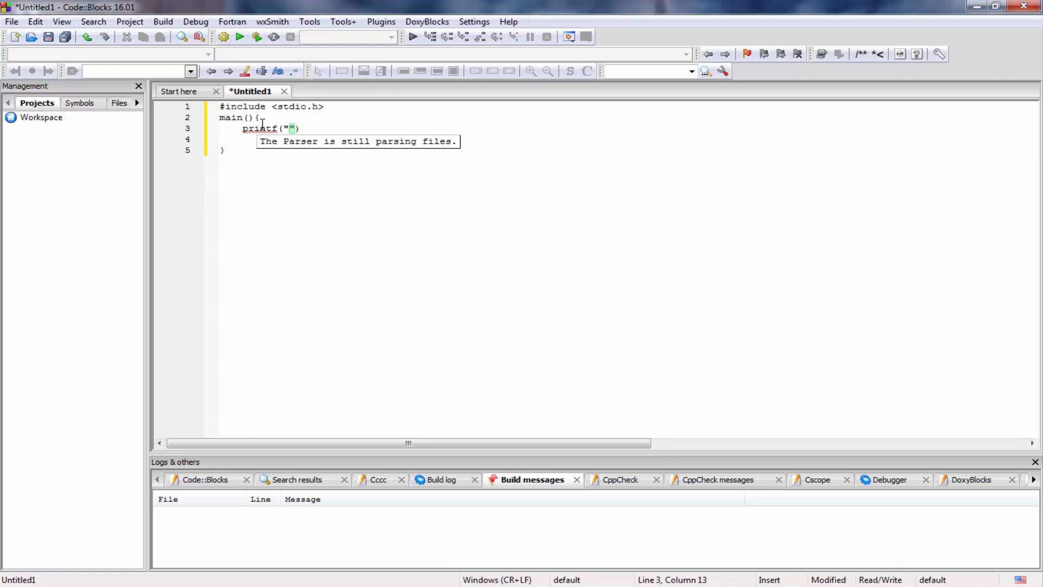
type("Hel")
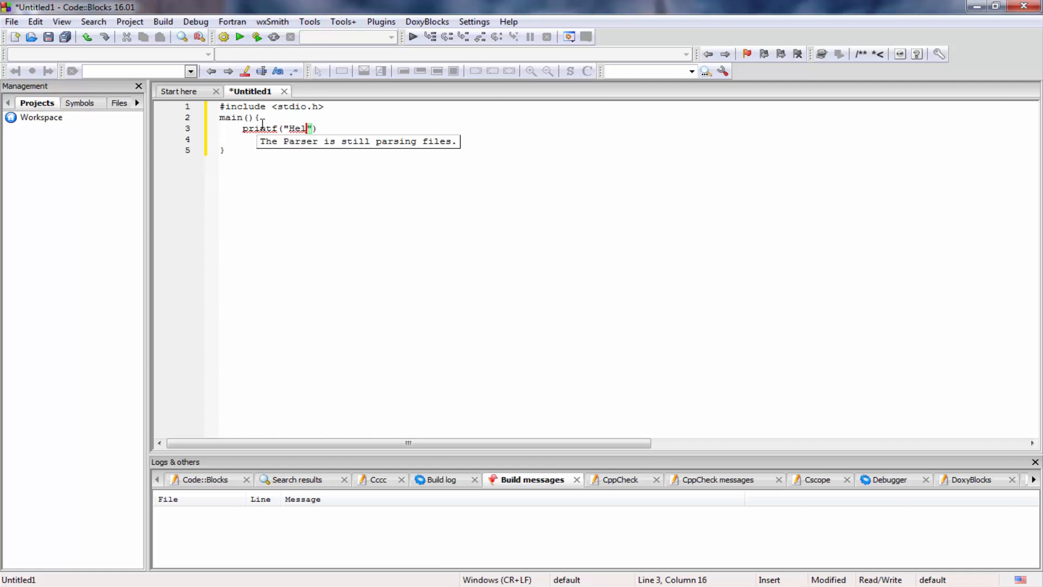
type("lo Wor")
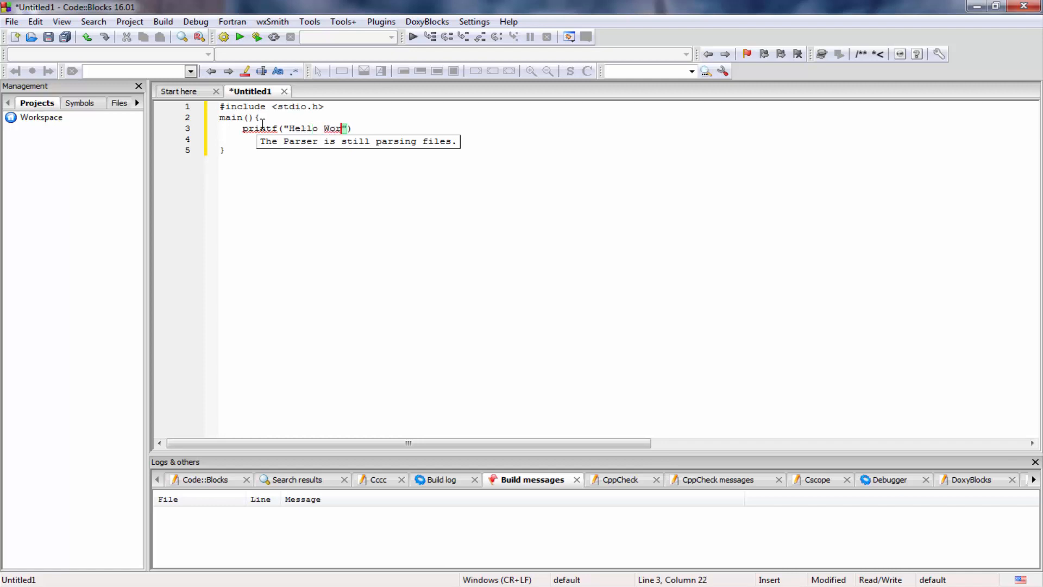
type("ld")
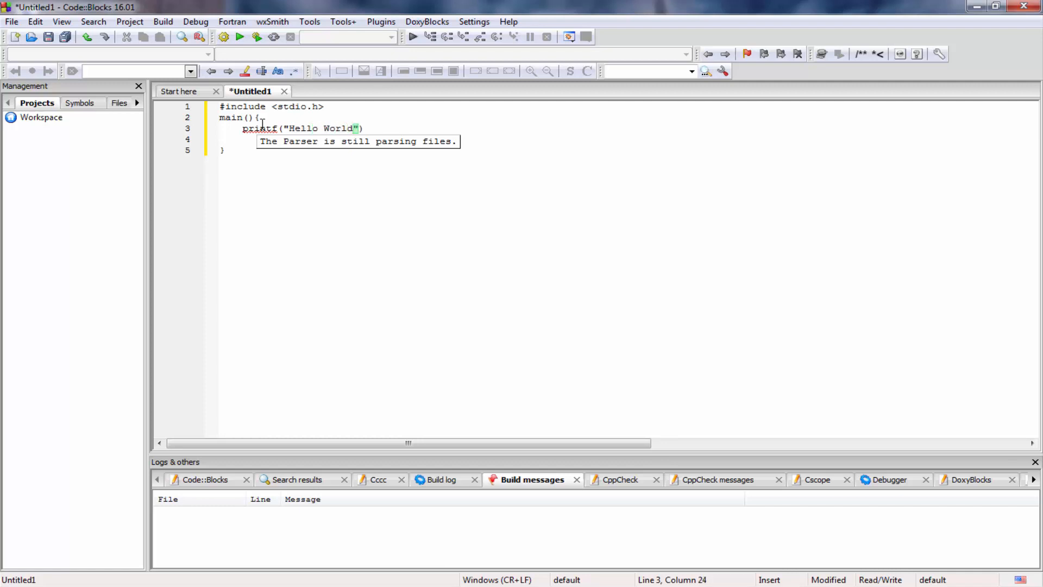
type("!")
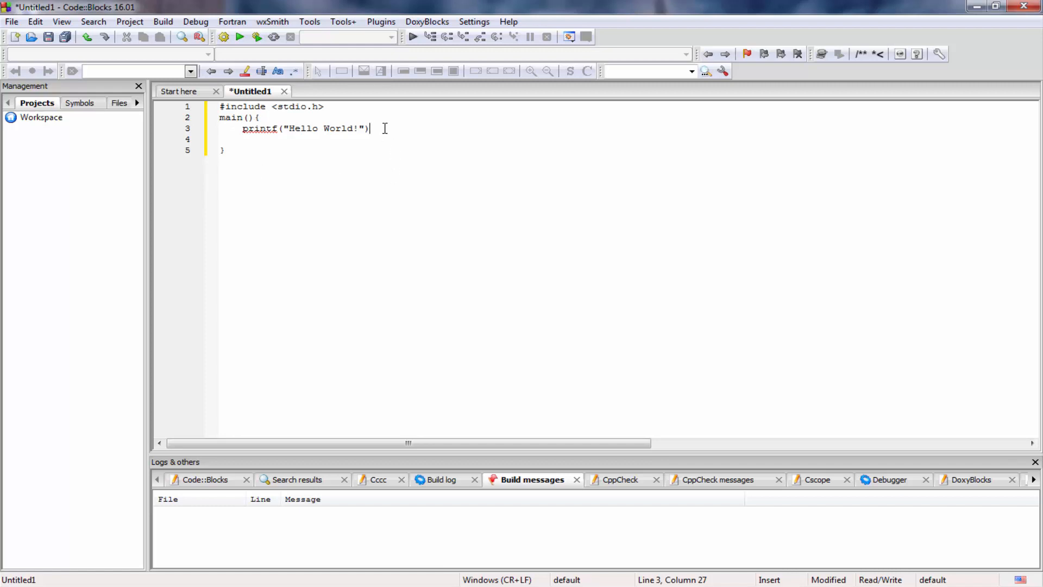
type(";")
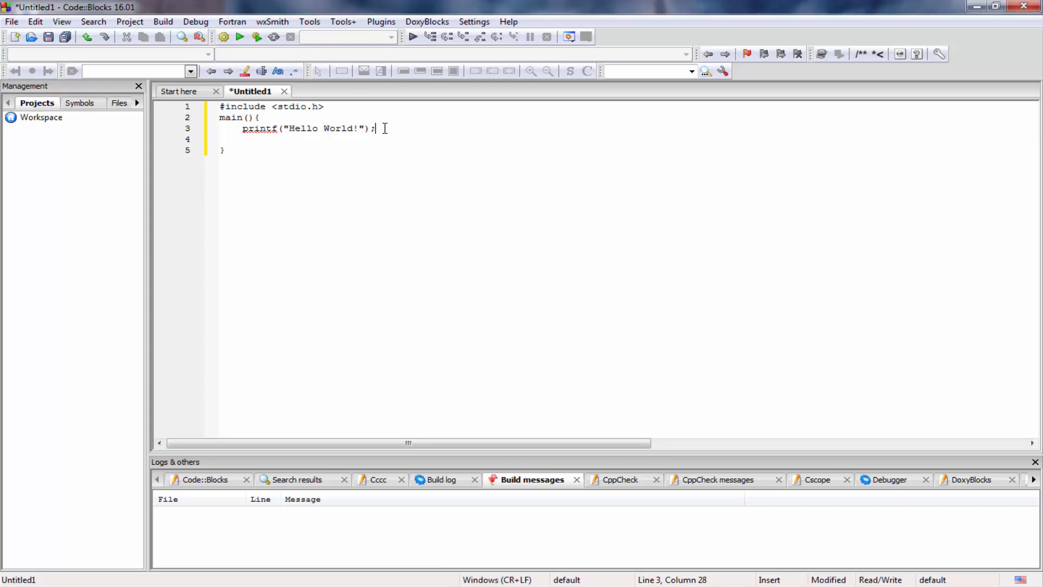
mouse_move(402, 134)
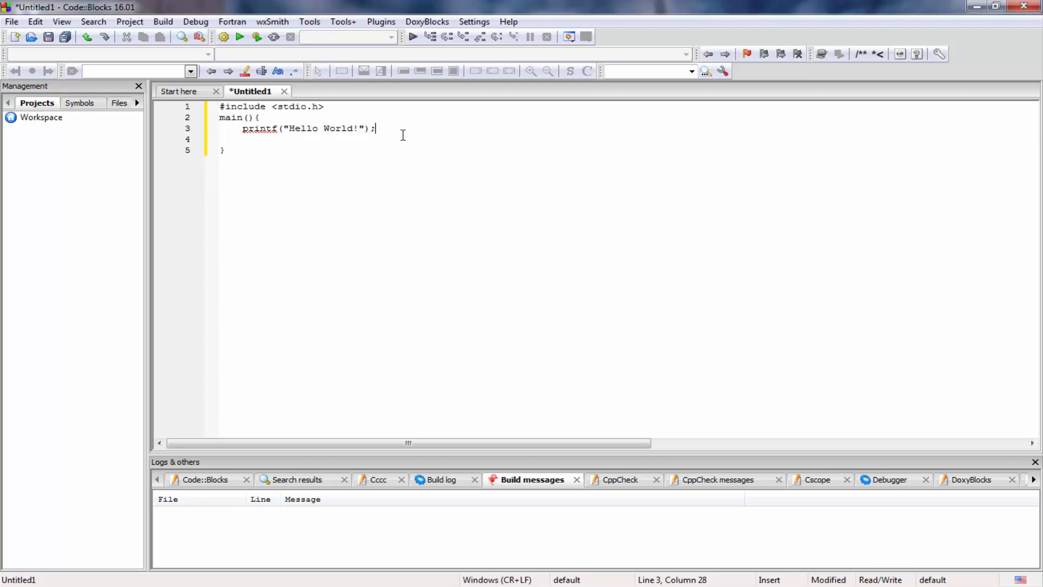
mouse_move(412, 183)
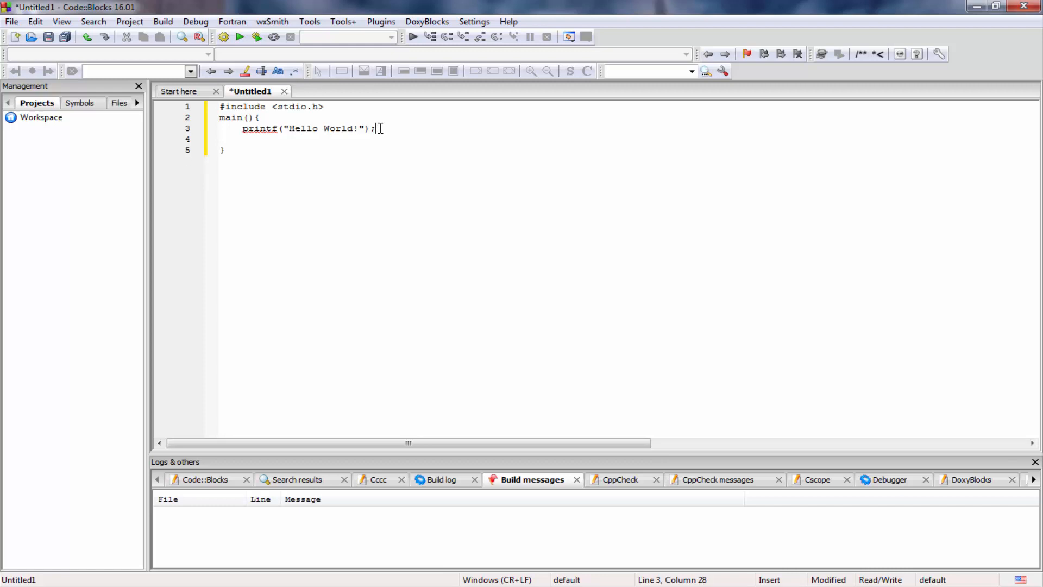
key("enter")
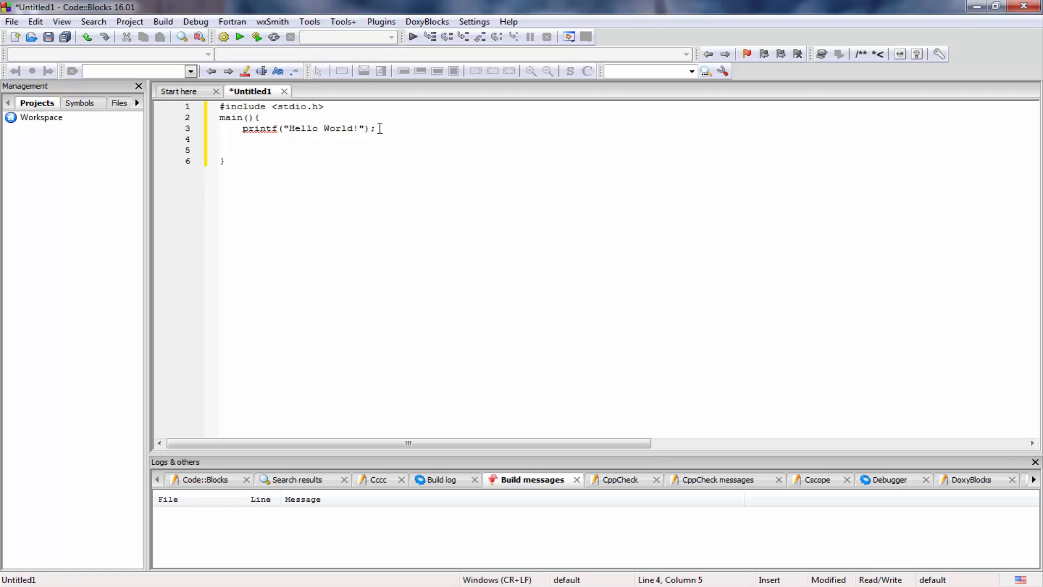
mouse_move(305, 149)
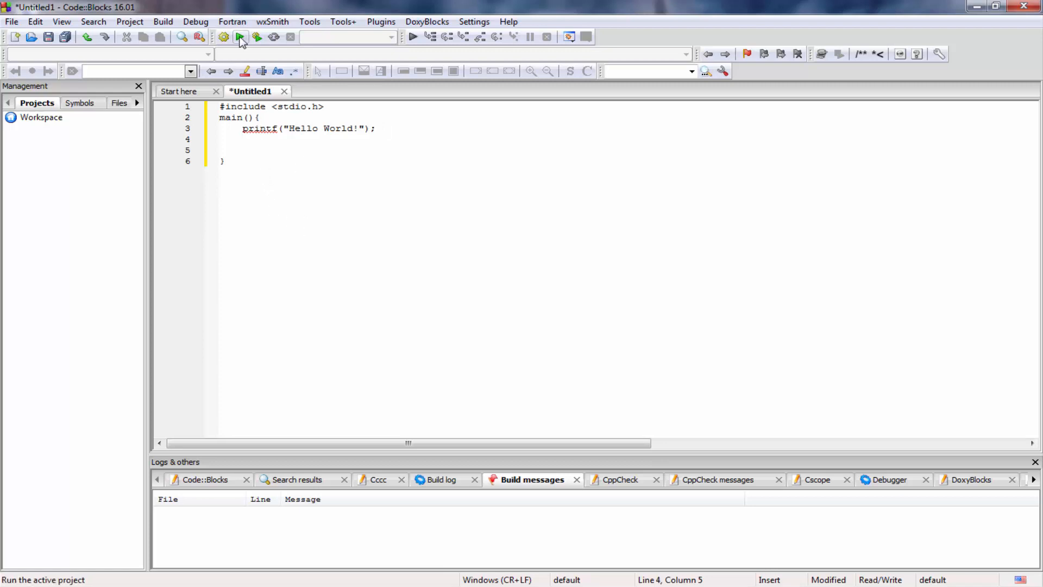
mouse_move(163, 21)
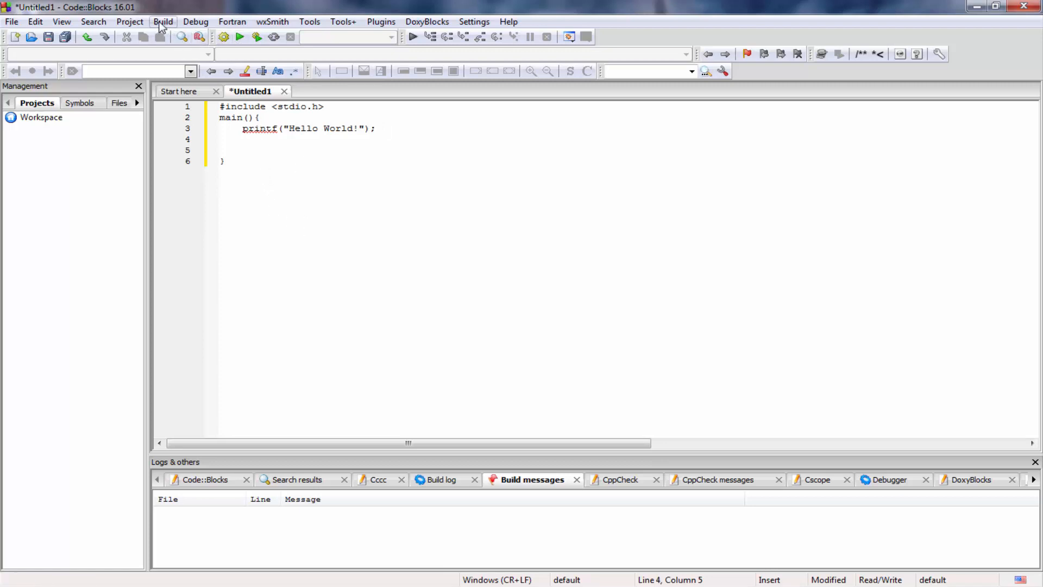
Build the program, saving it as test.c on the Desktop and replacing the existing file
left_click(163, 22)
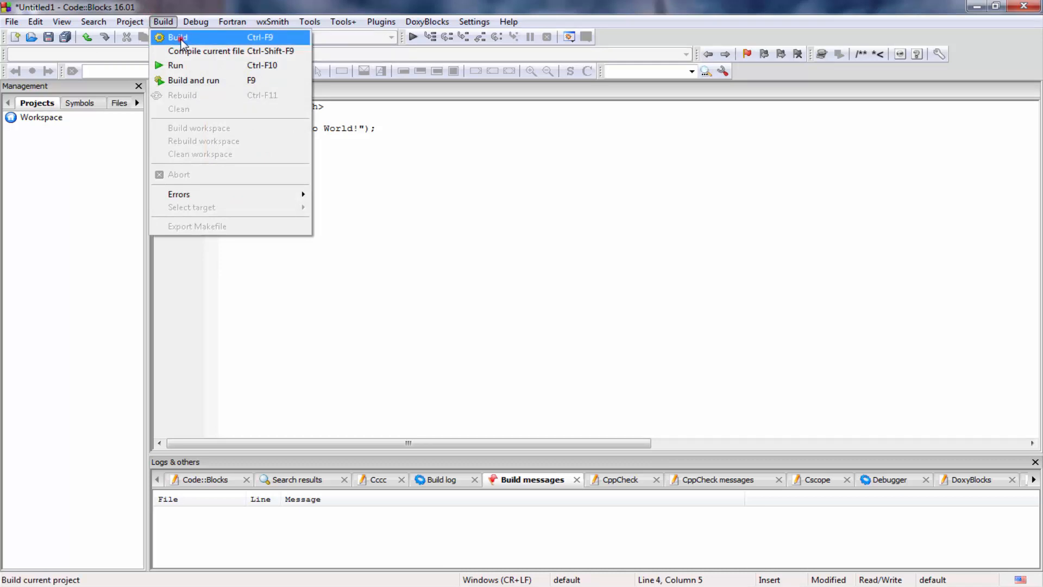
left_click(177, 37)
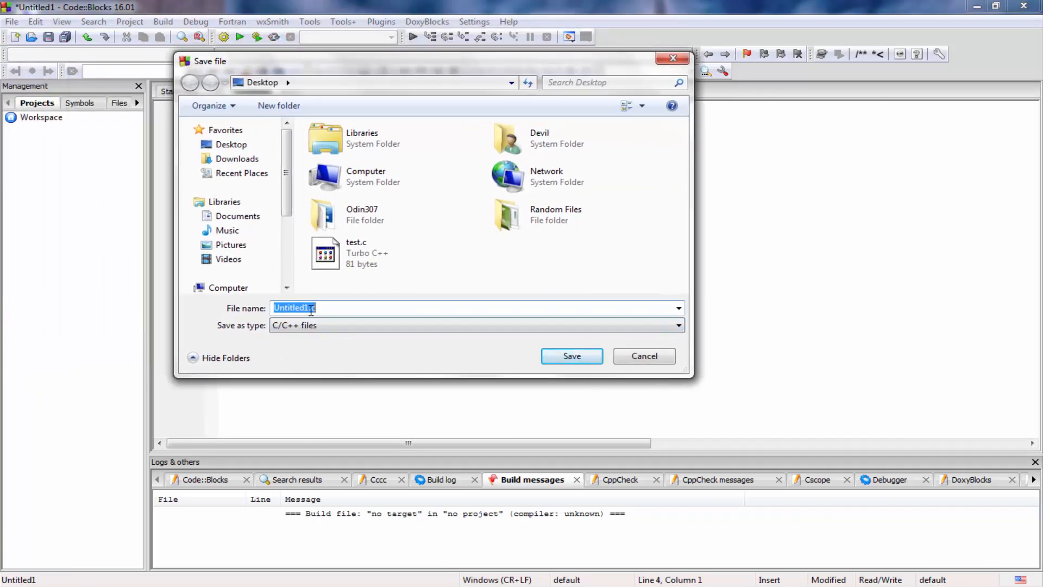
left_click(357, 254)
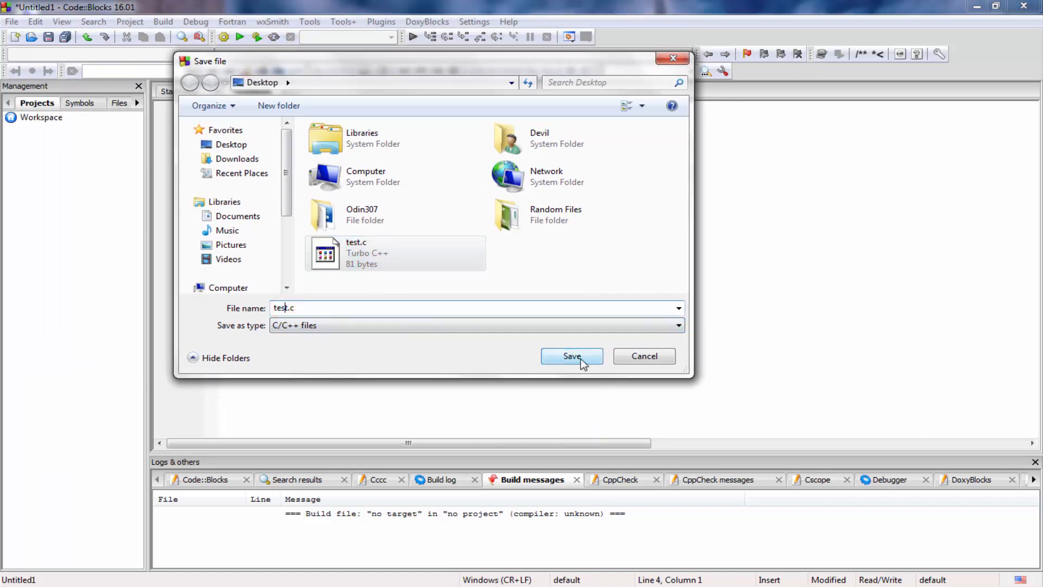
left_click(571, 357)
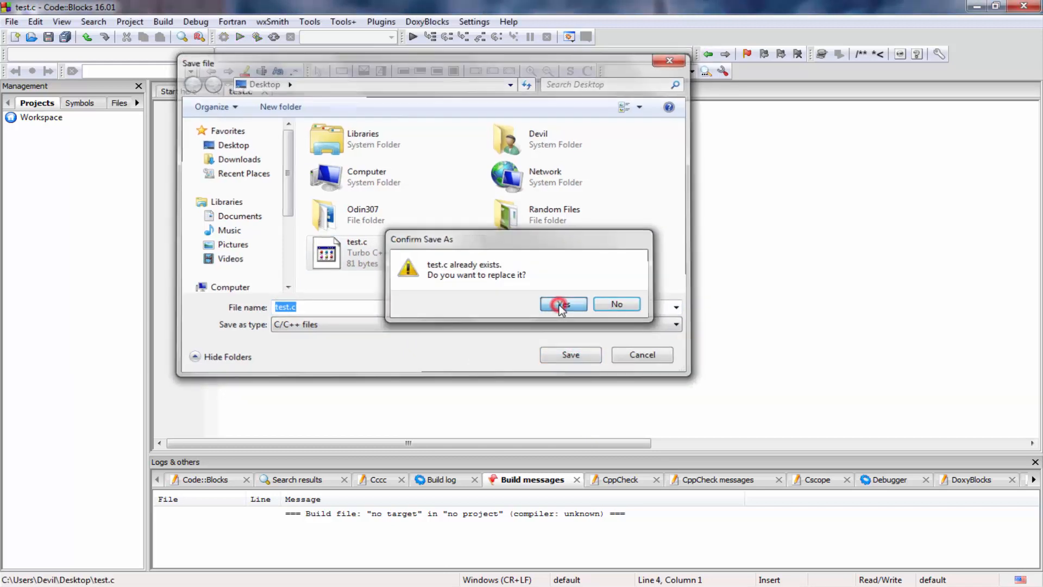
left_click(563, 305)
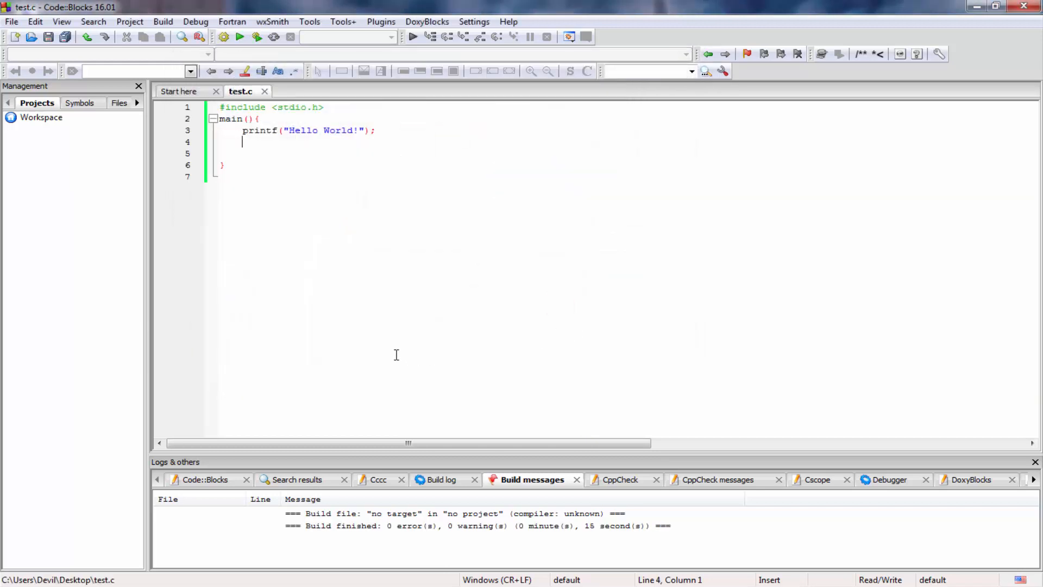
mouse_move(287, 140)
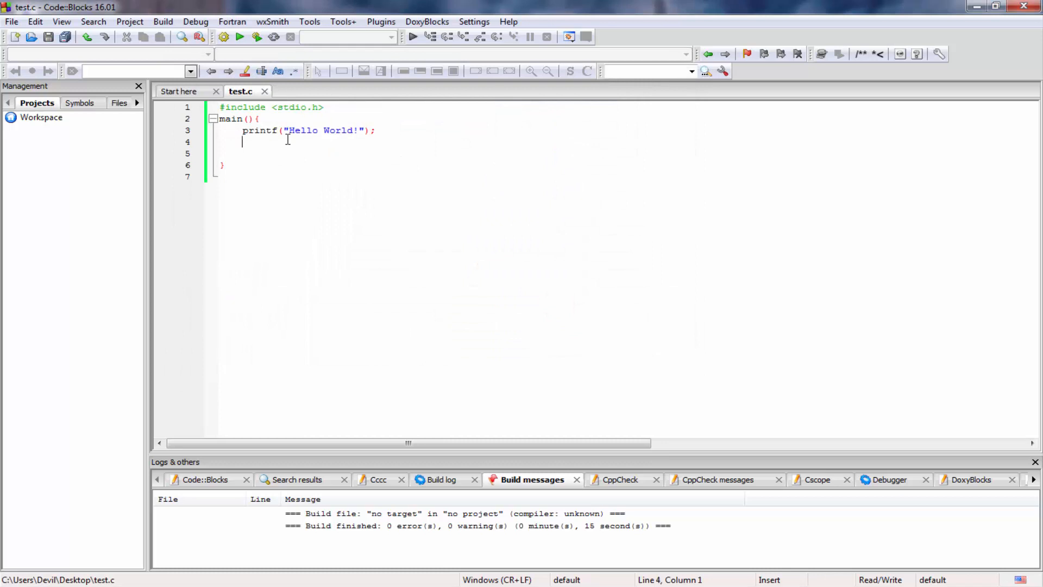
mouse_move(248, 167)
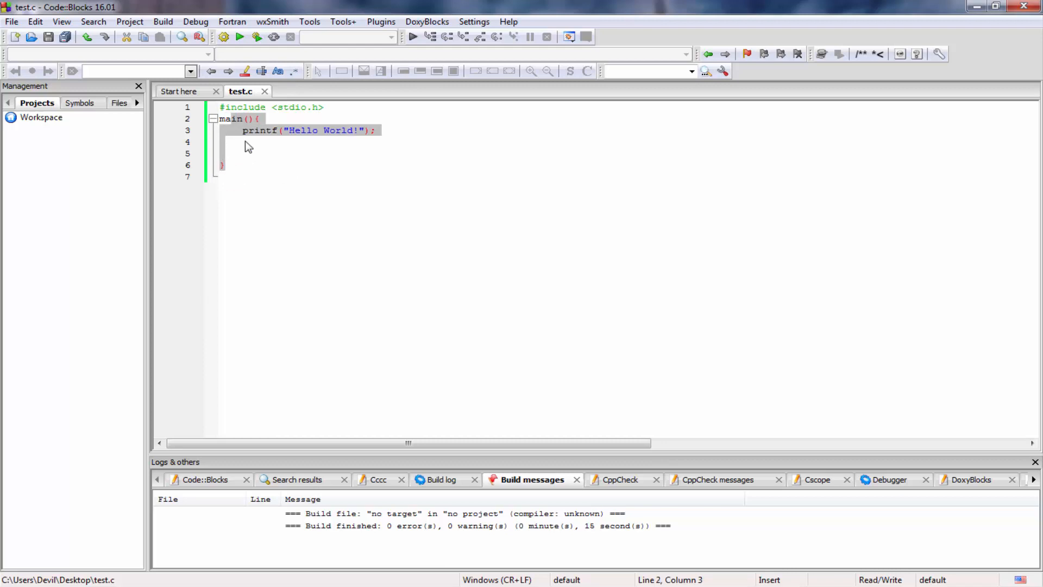
left_click(225, 164)
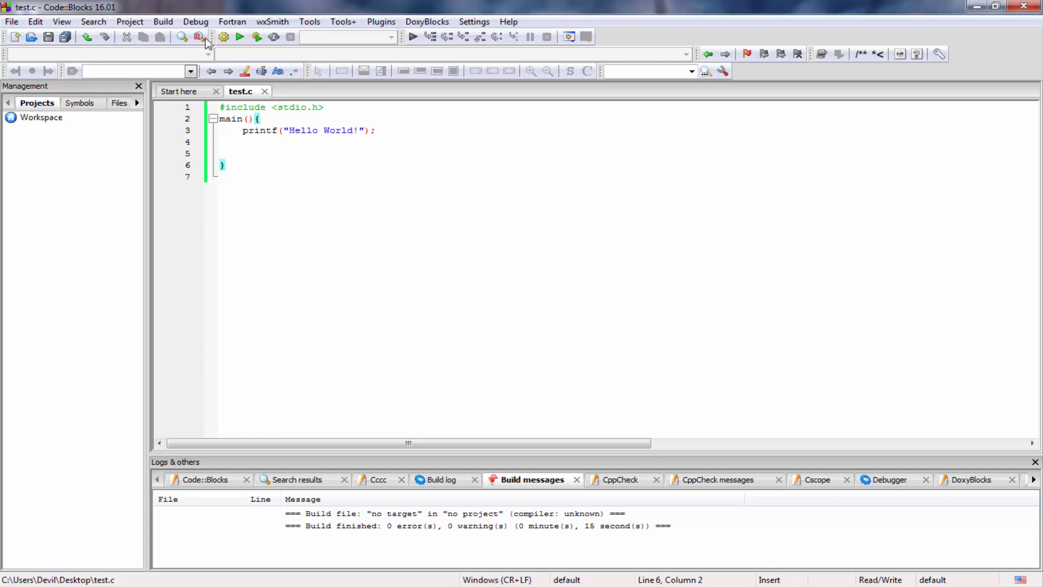
left_click(163, 22)
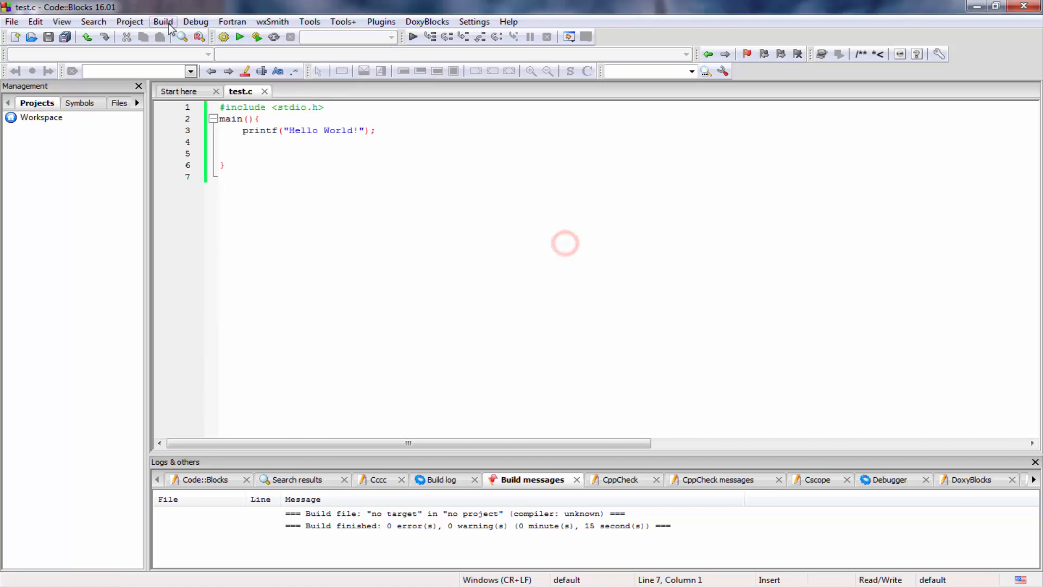
Run the compiled program so a console prints Hello World!
left_click(163, 22)
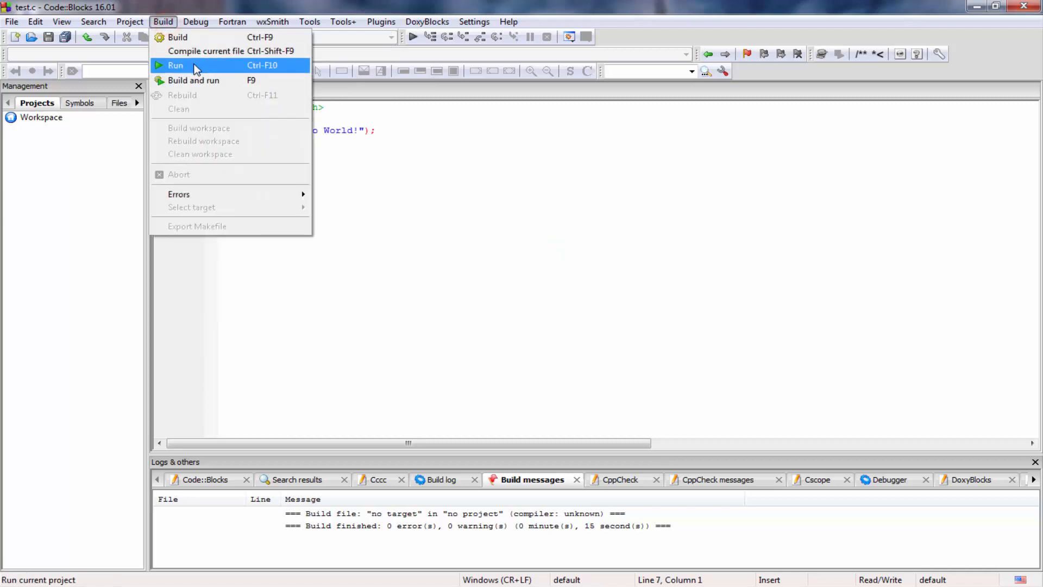
left_click(177, 65)
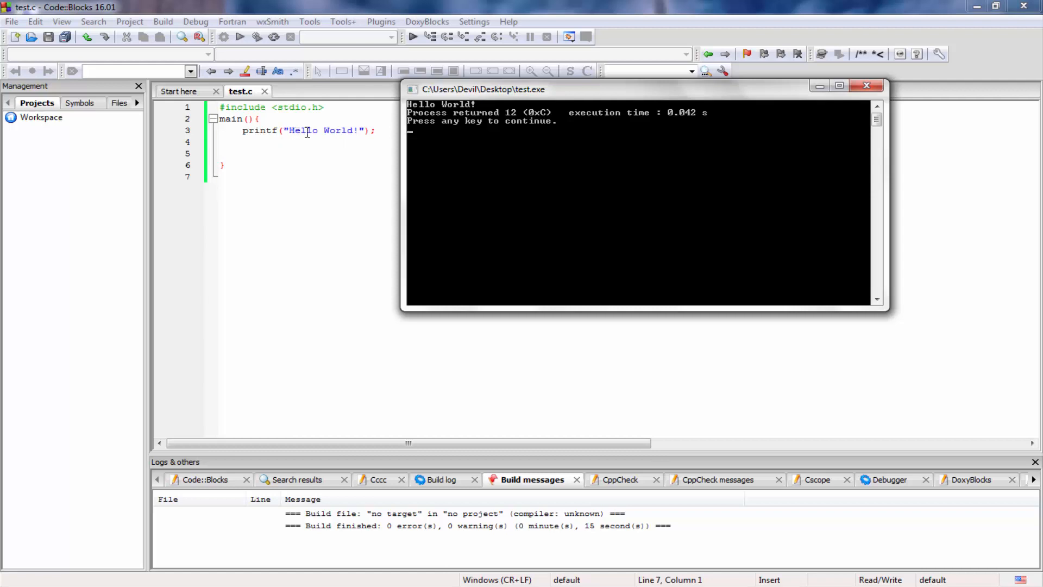
mouse_move(489, 110)
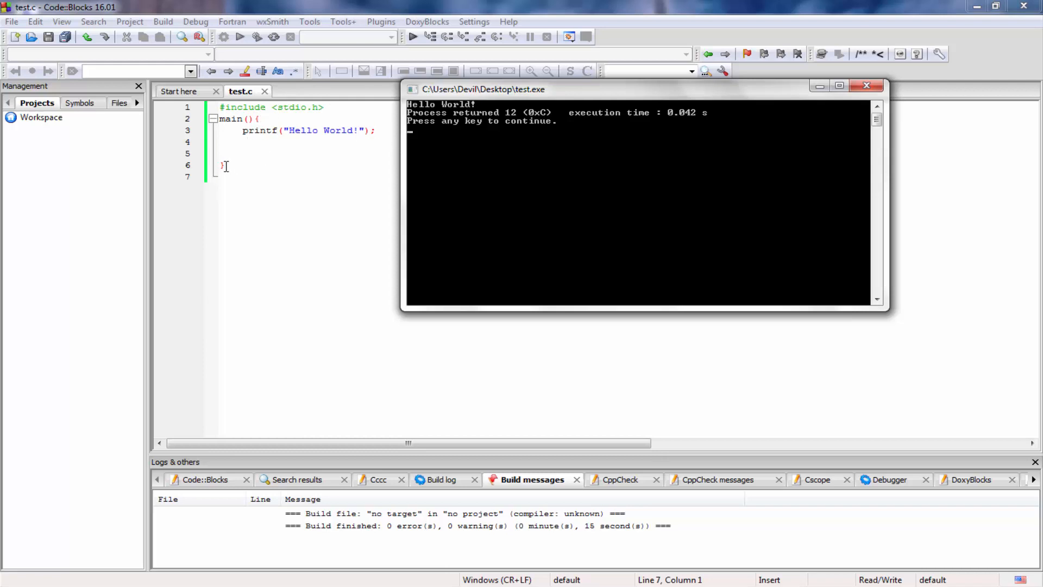
mouse_move(256, 168)
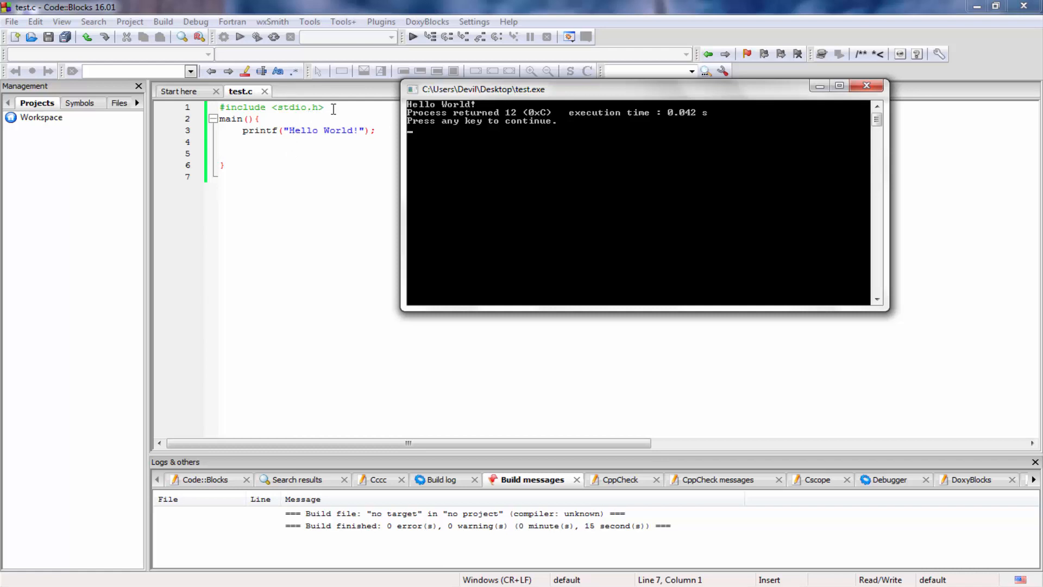
mouse_move(476, 137)
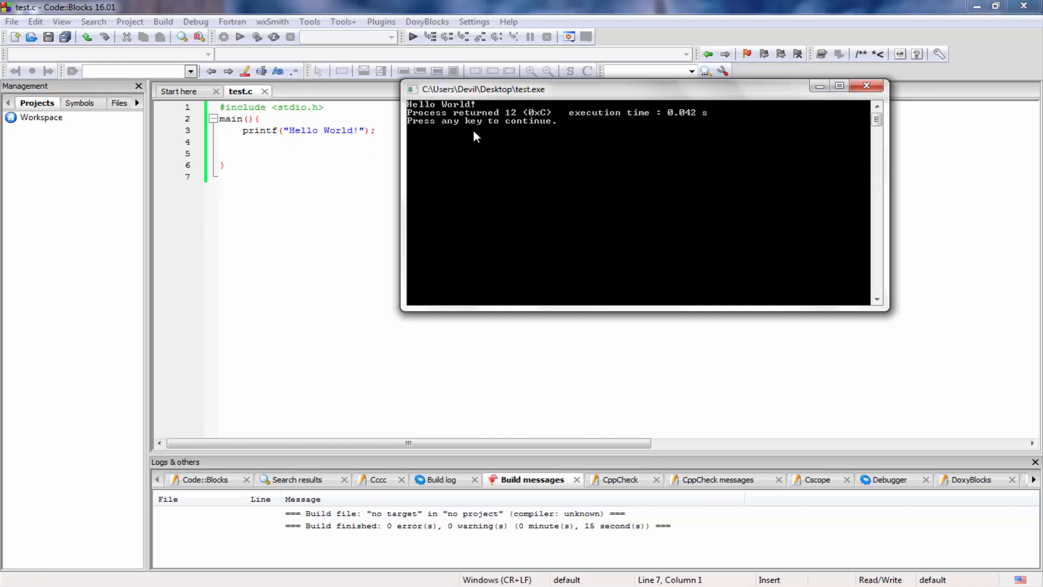
mouse_move(478, 120)
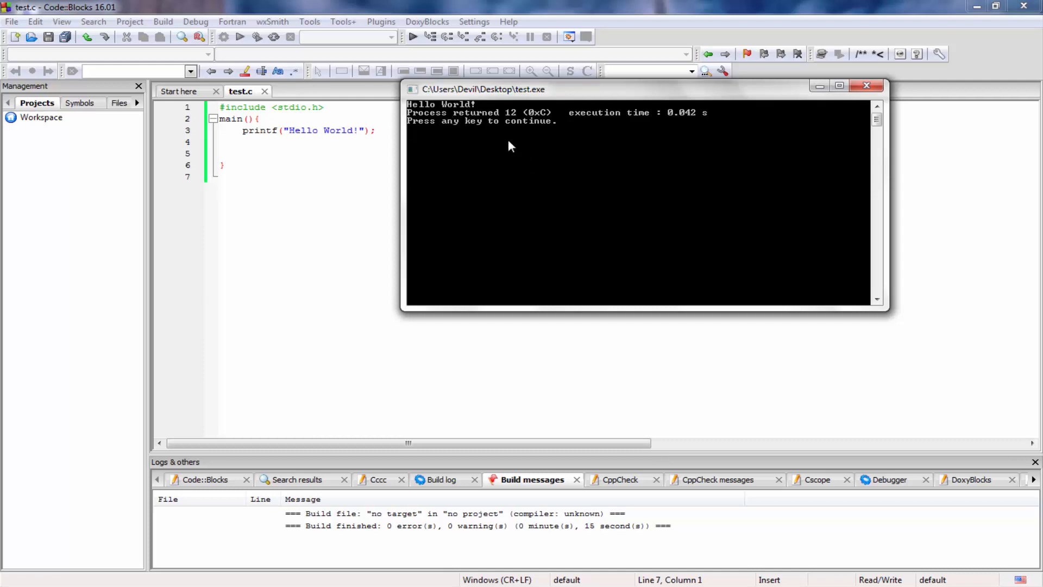
mouse_move(614, 122)
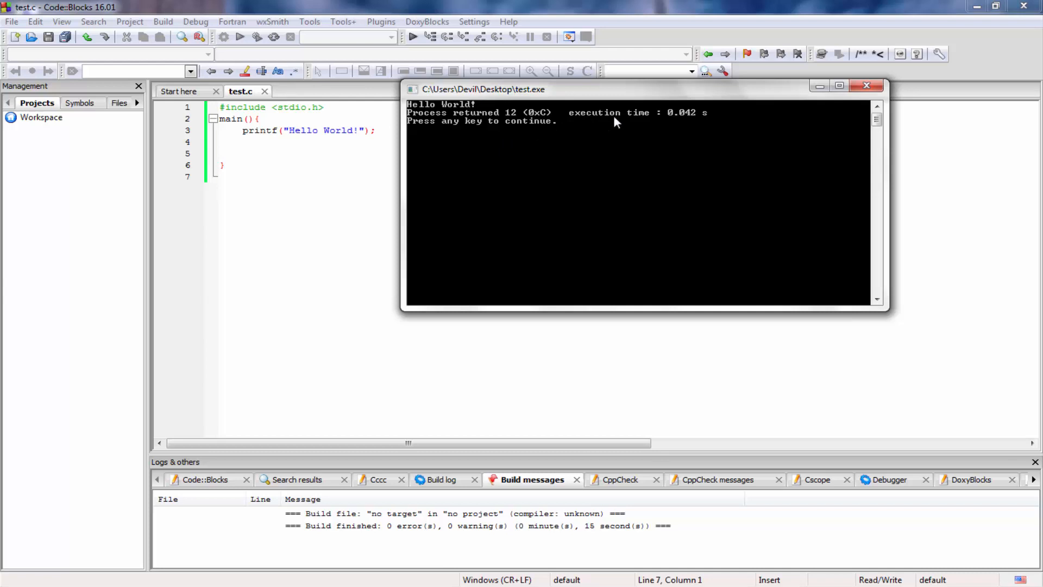
mouse_move(711, 122)
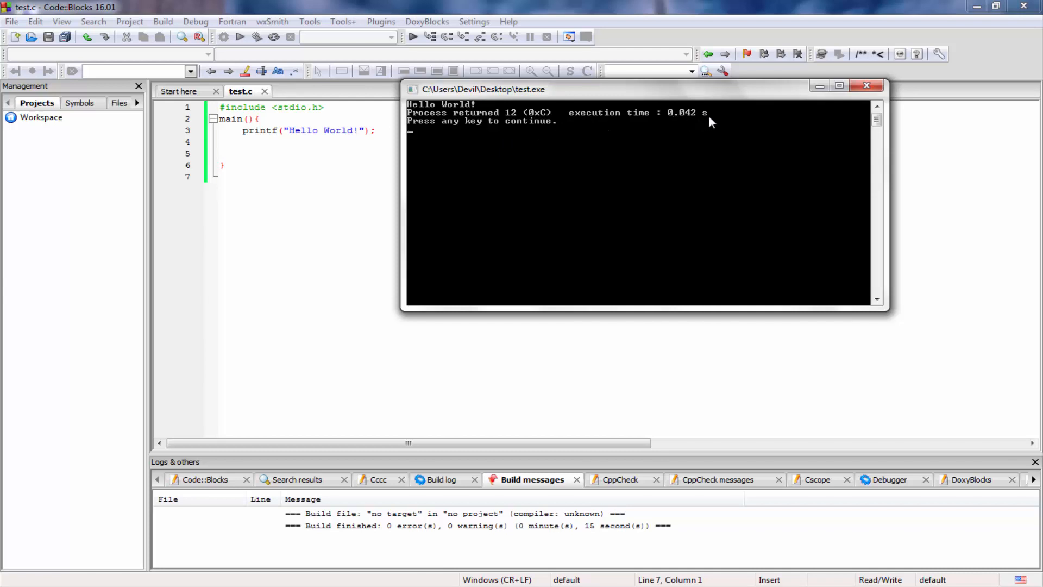
mouse_move(698, 126)
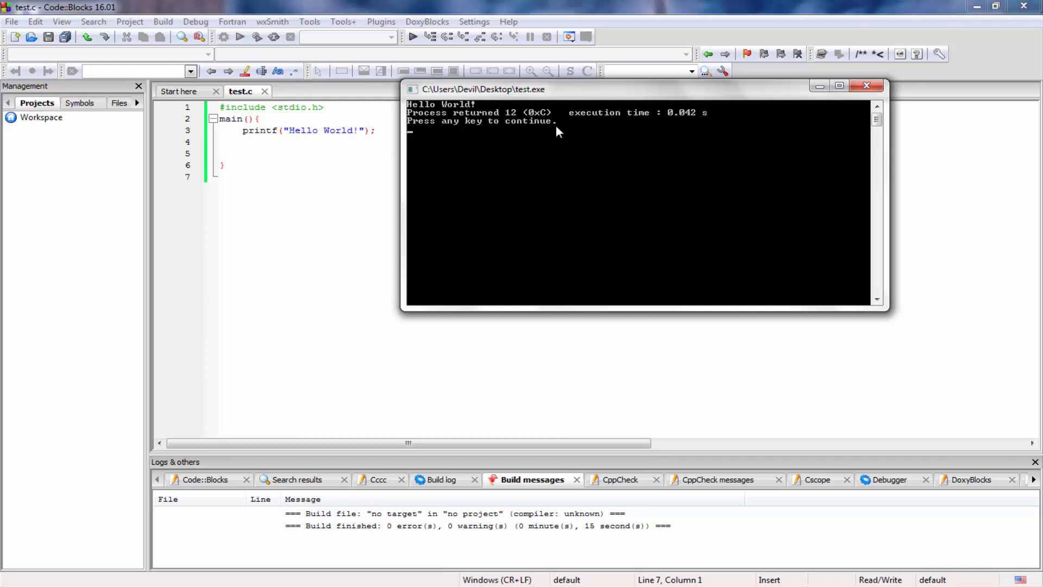
mouse_move(529, 138)
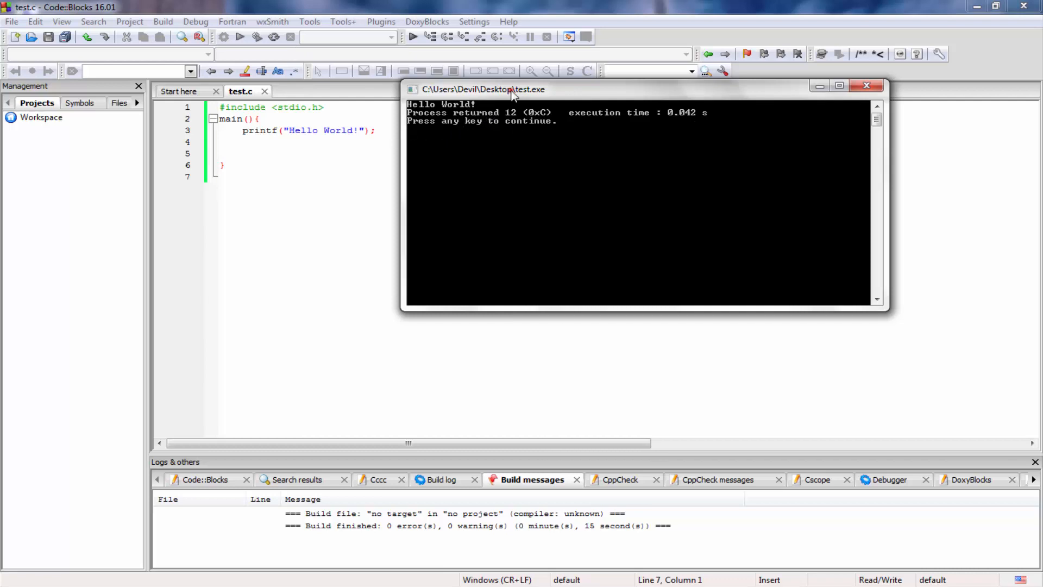
Drag the test.exe console window slightly to the right by its title bar
left_click_drag(512, 90, 546, 87)
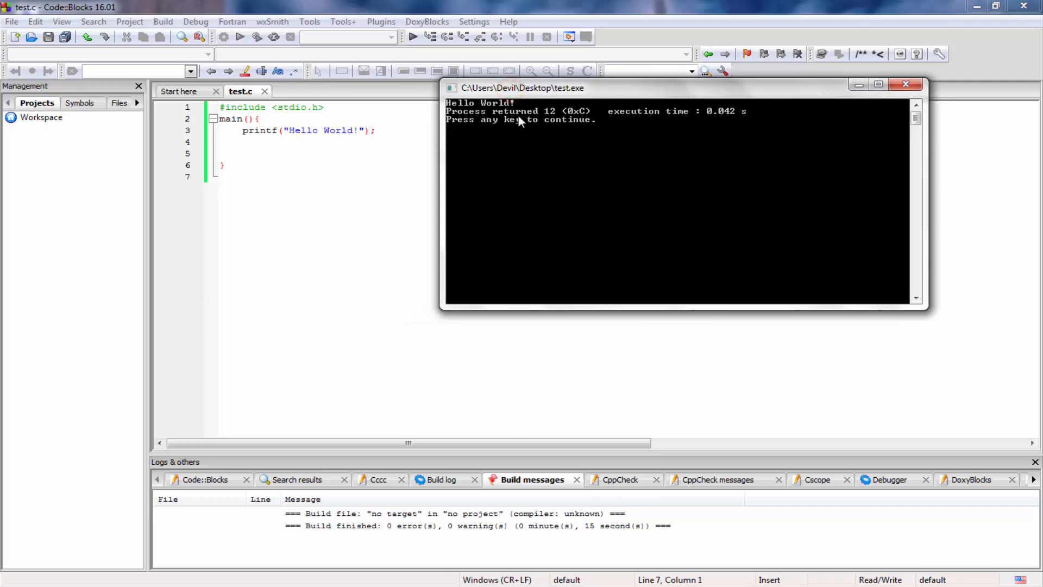
mouse_move(558, 119)
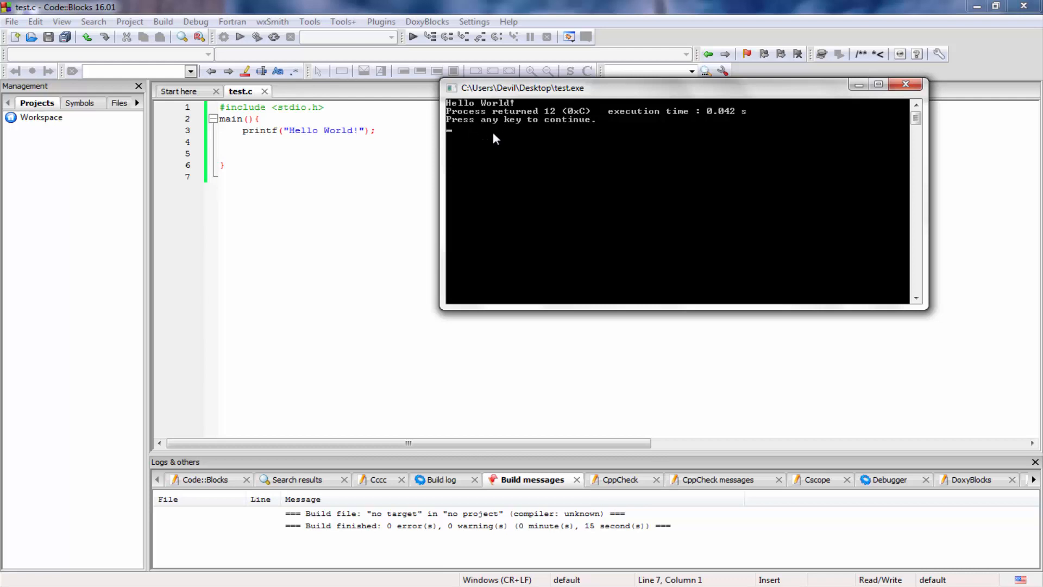
mouse_move(323, 158)
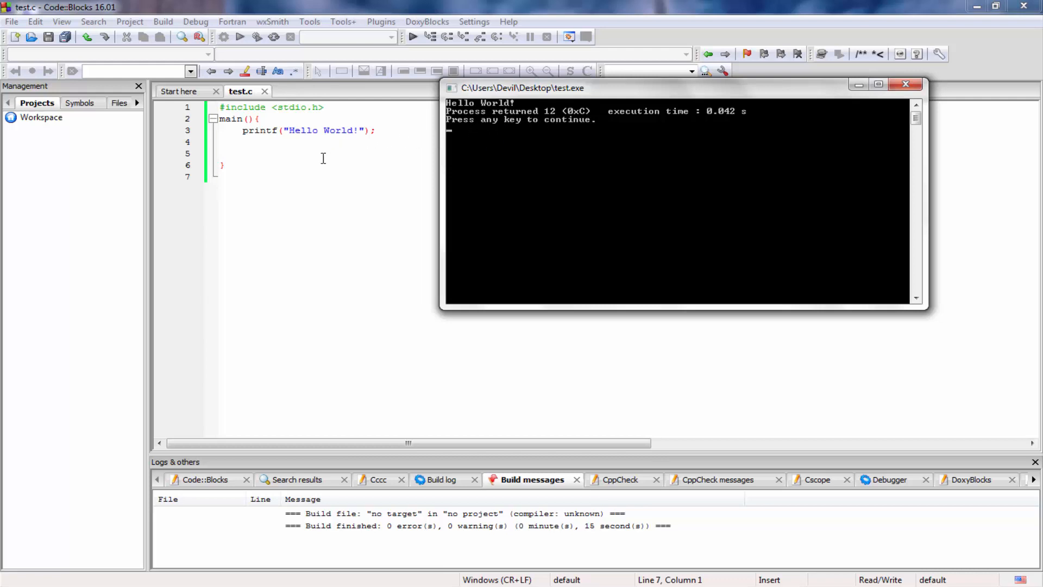
mouse_move(279, 159)
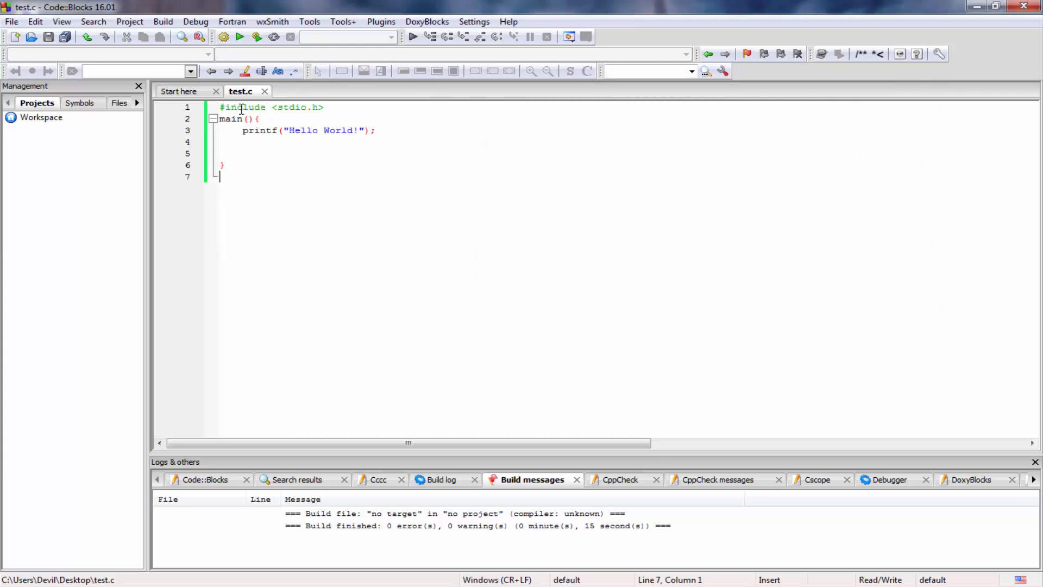
Highlight the words include and printf in test.c while explaining the code
double_click(244, 108)
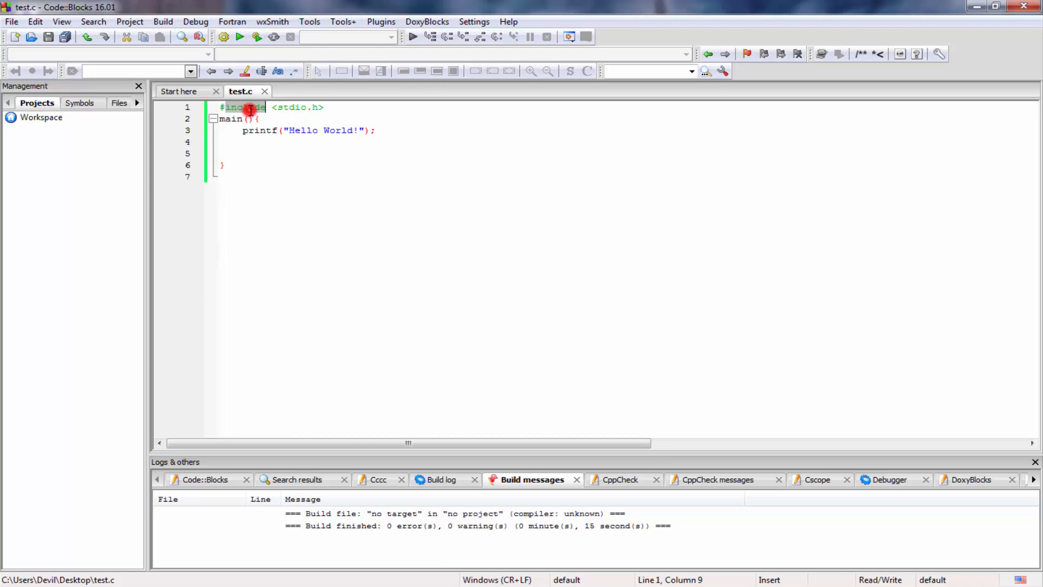
left_click(343, 107)
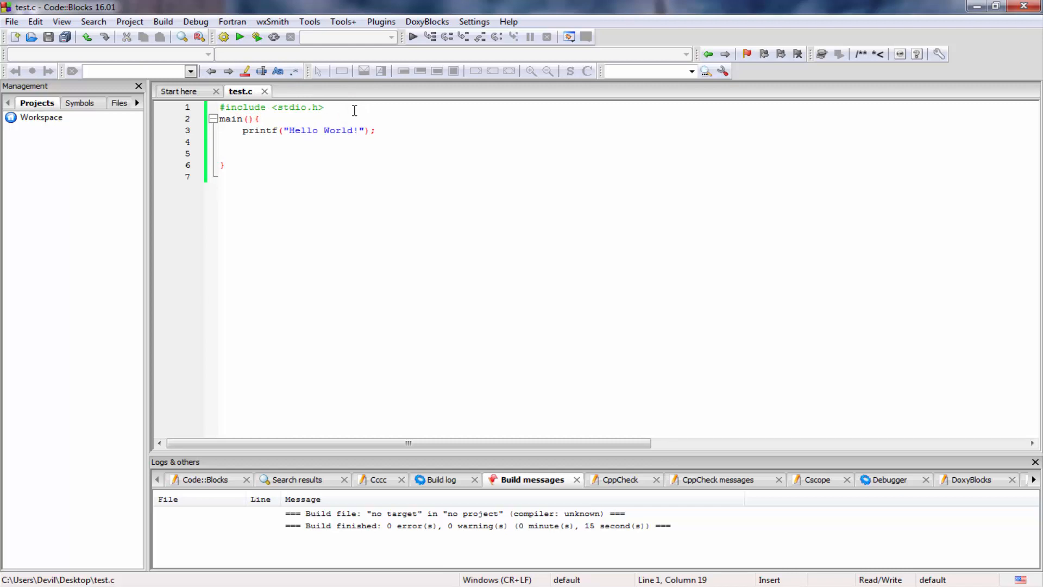
mouse_move(256, 118)
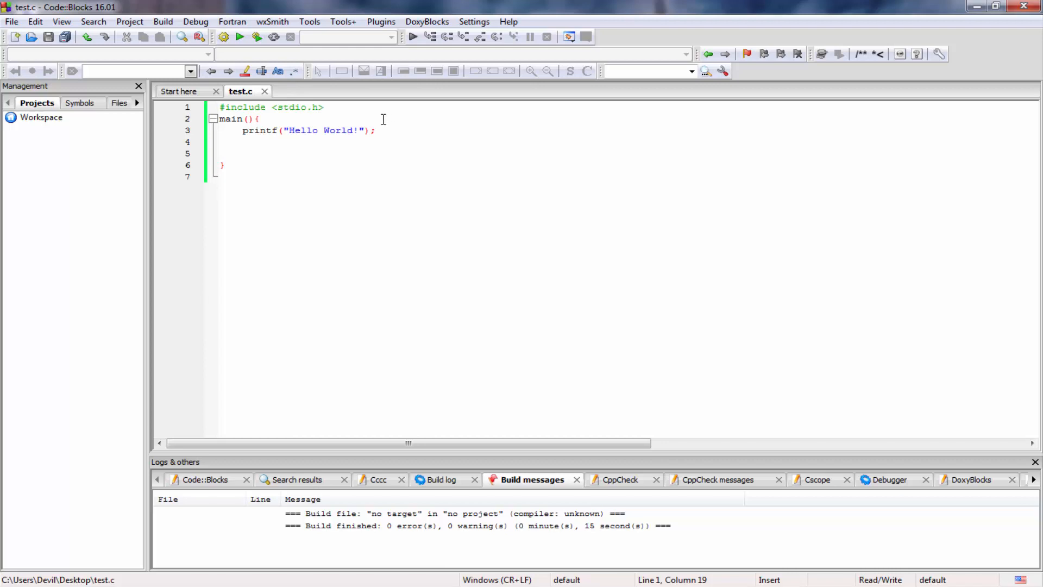
mouse_move(281, 106)
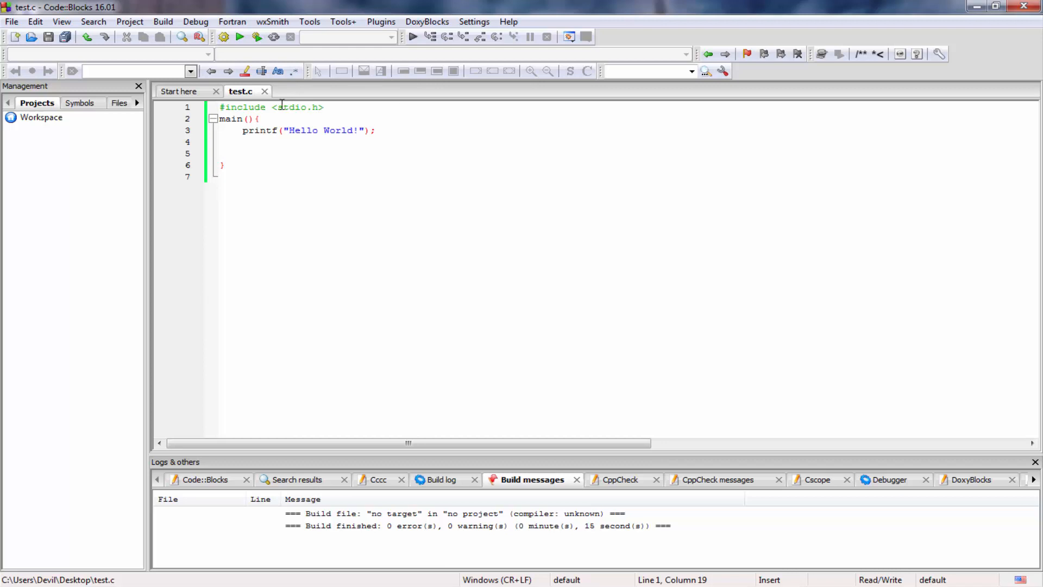
mouse_move(303, 114)
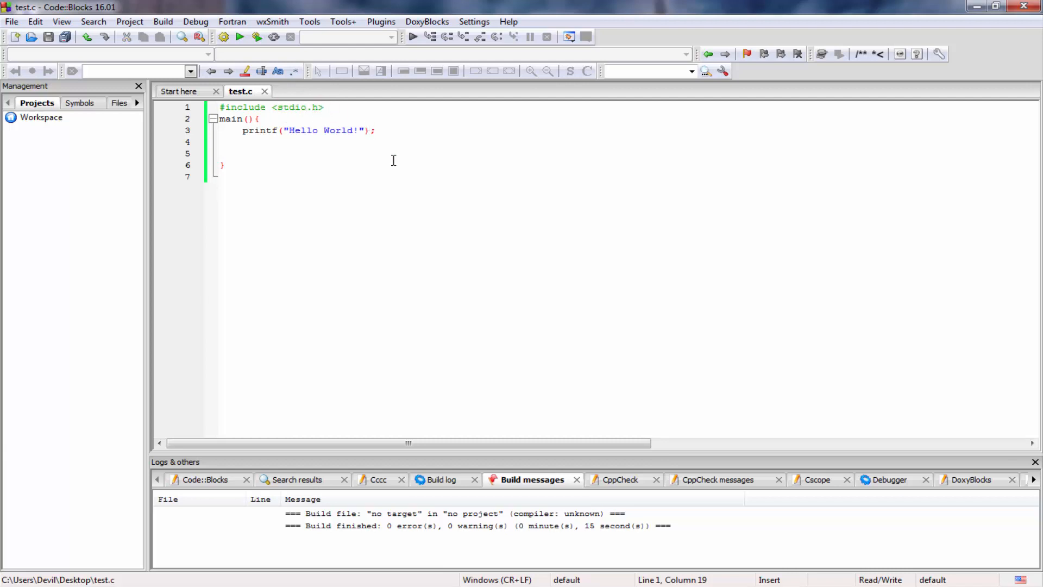
mouse_move(341, 112)
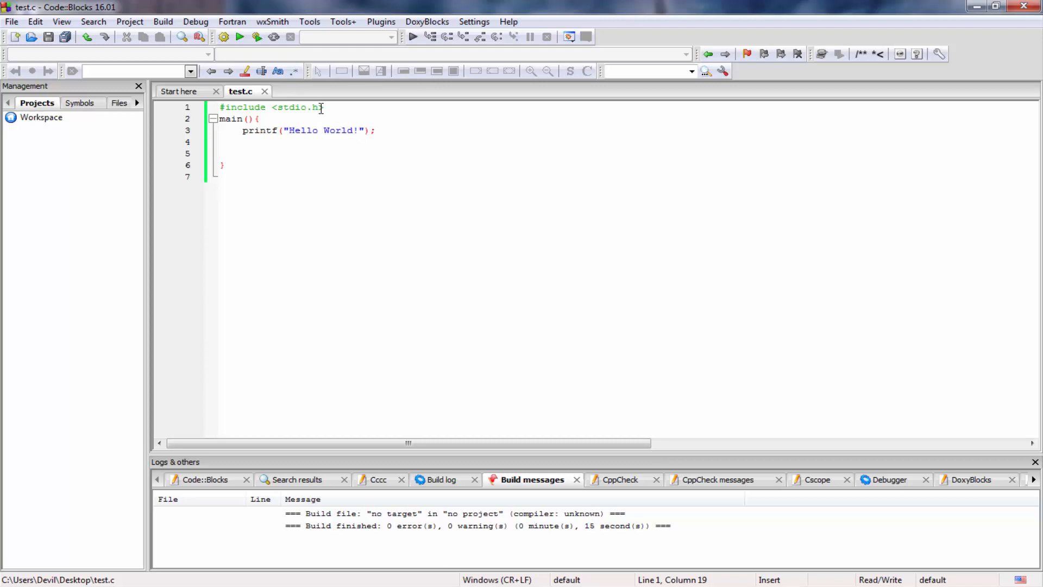
mouse_move(295, 108)
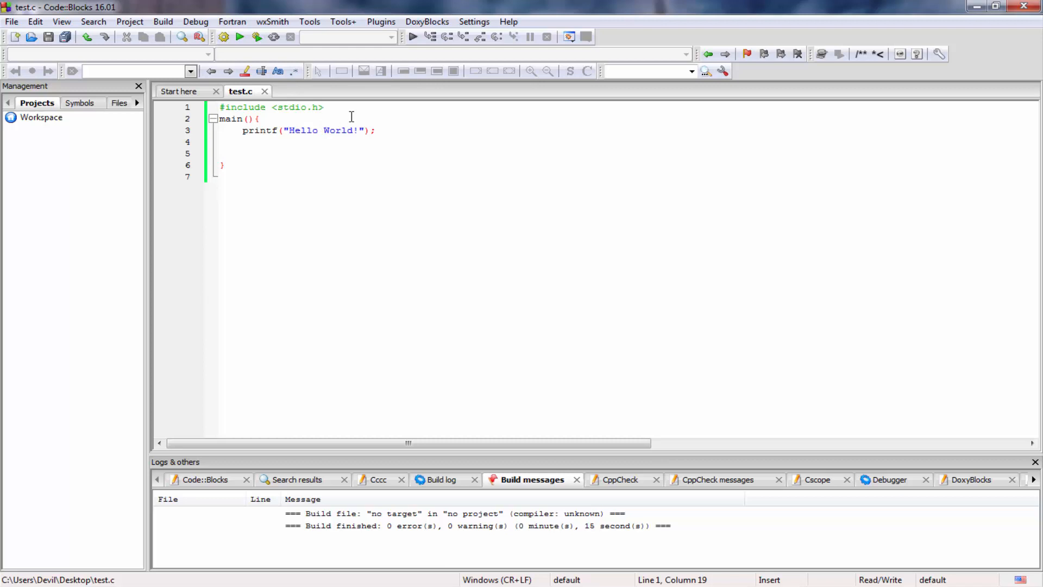
mouse_move(273, 141)
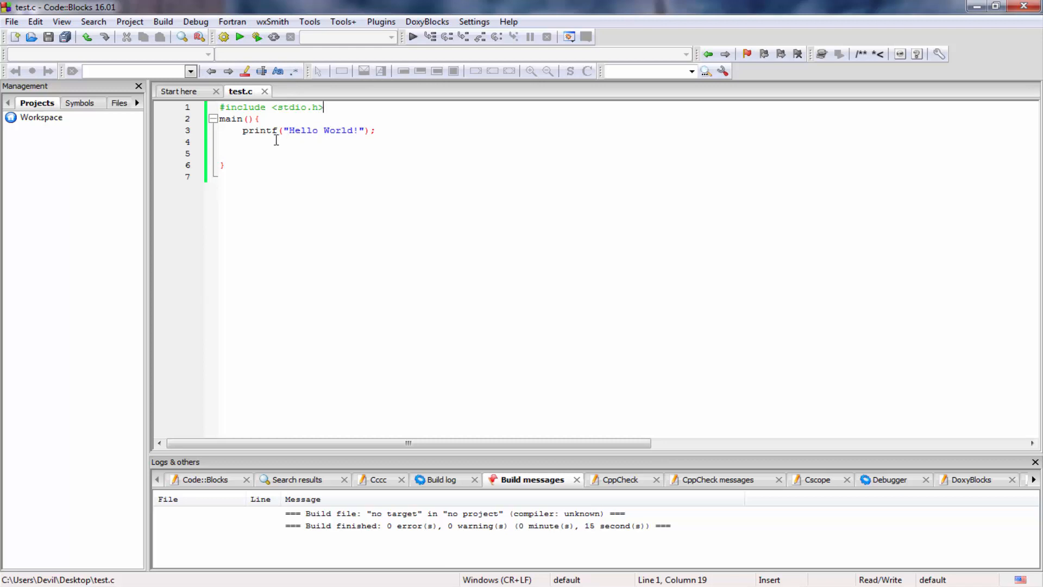
double_click(260, 131)
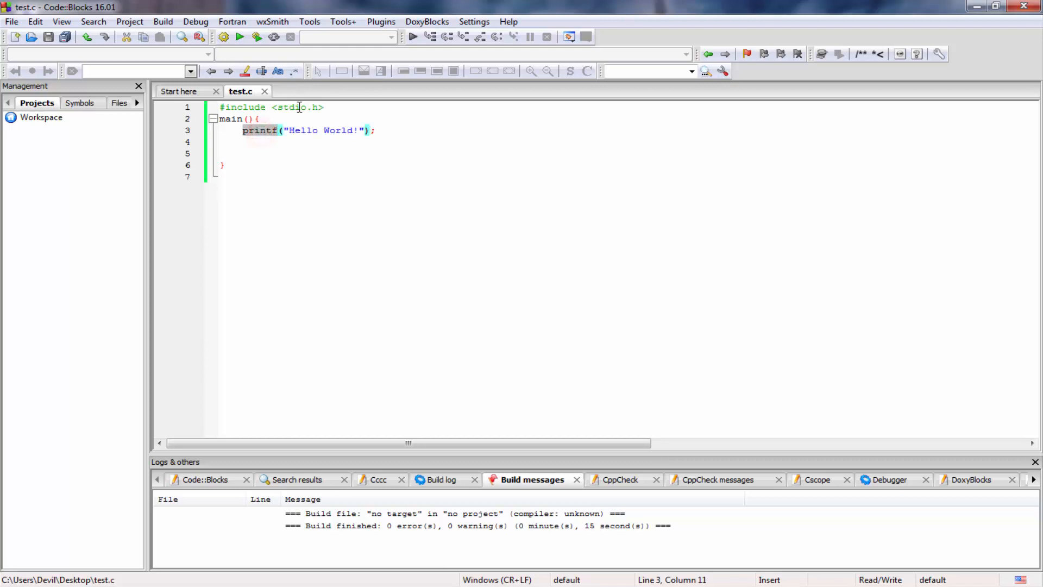
mouse_move(323, 107)
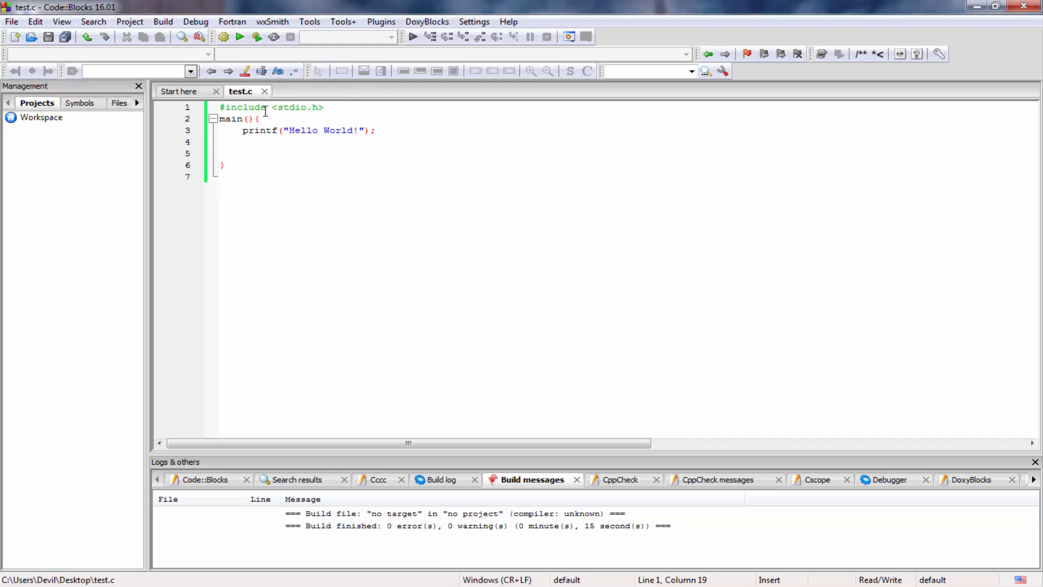
mouse_move(288, 108)
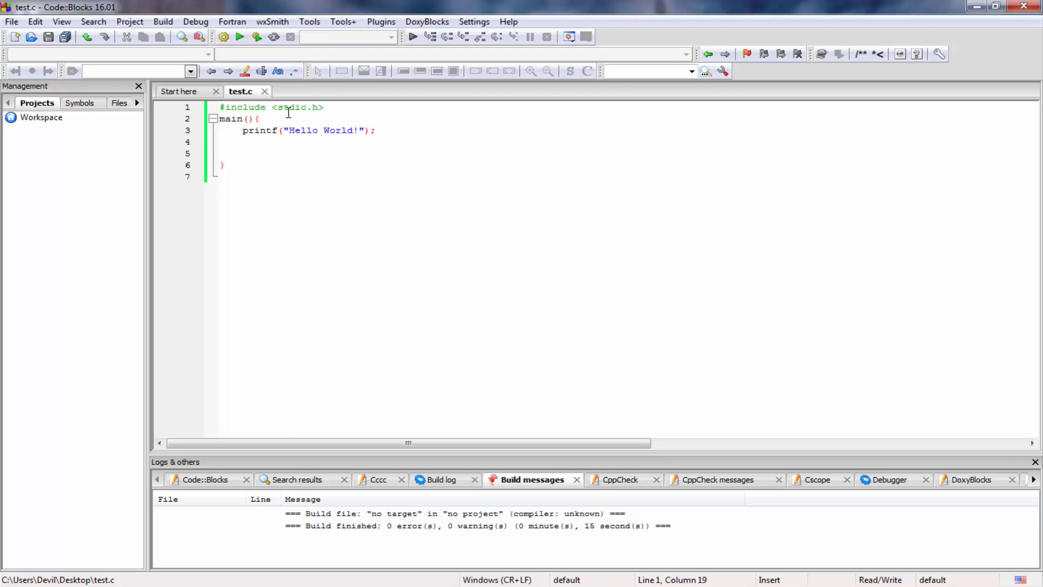
mouse_move(369, 141)
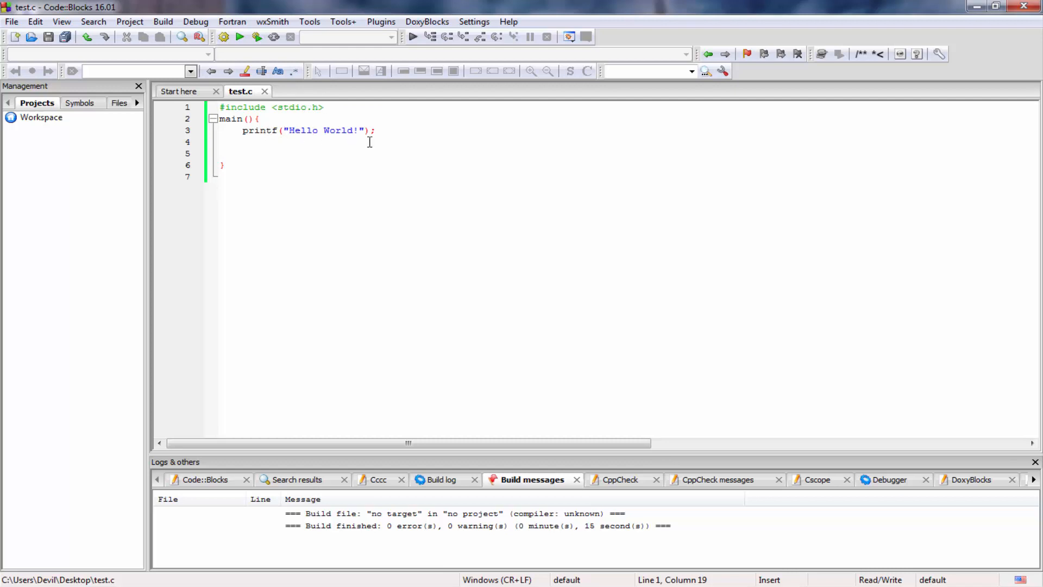
mouse_move(376, 151)
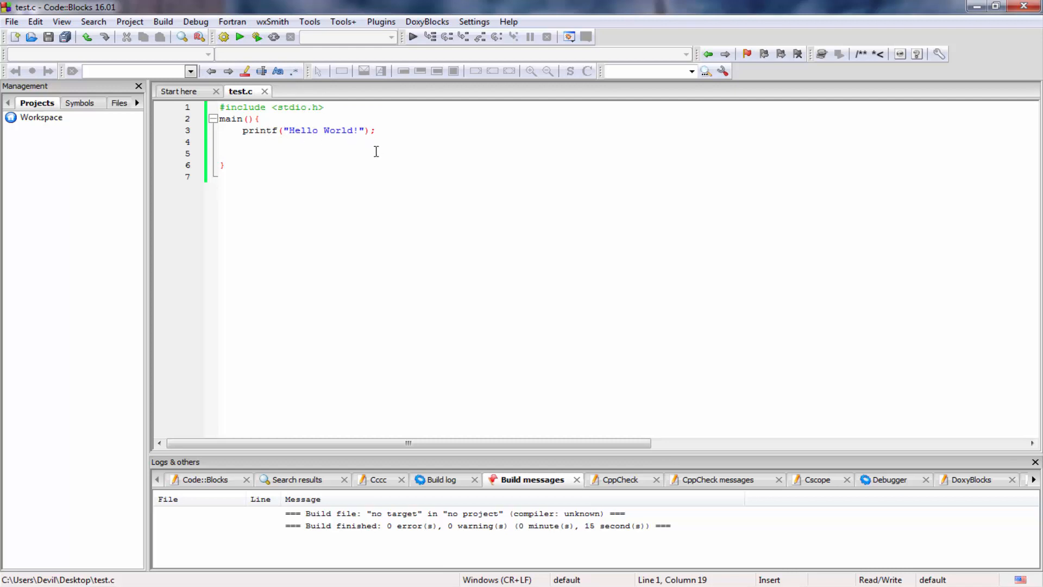
mouse_move(304, 131)
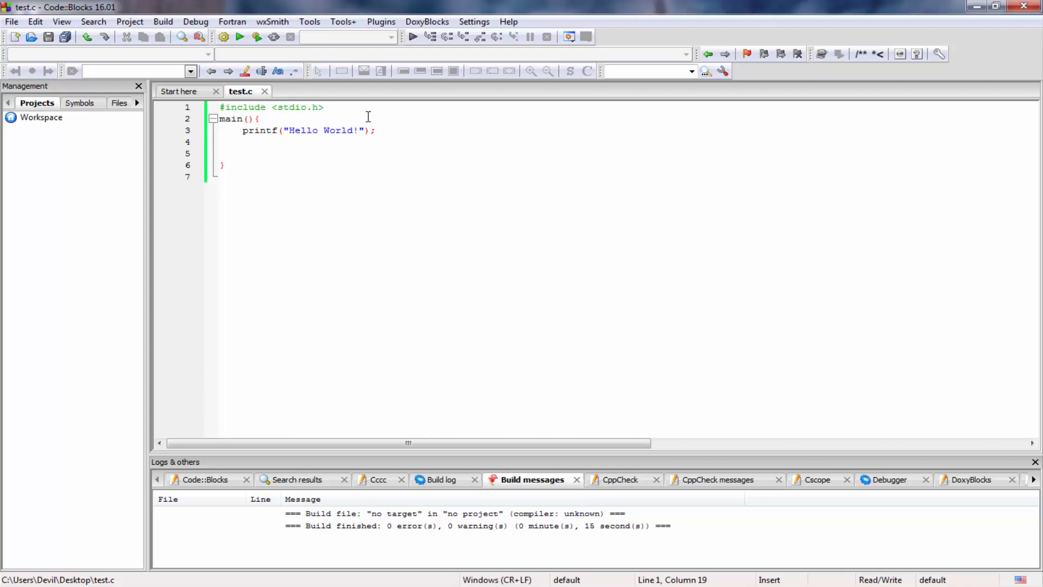
mouse_move(345, 17)
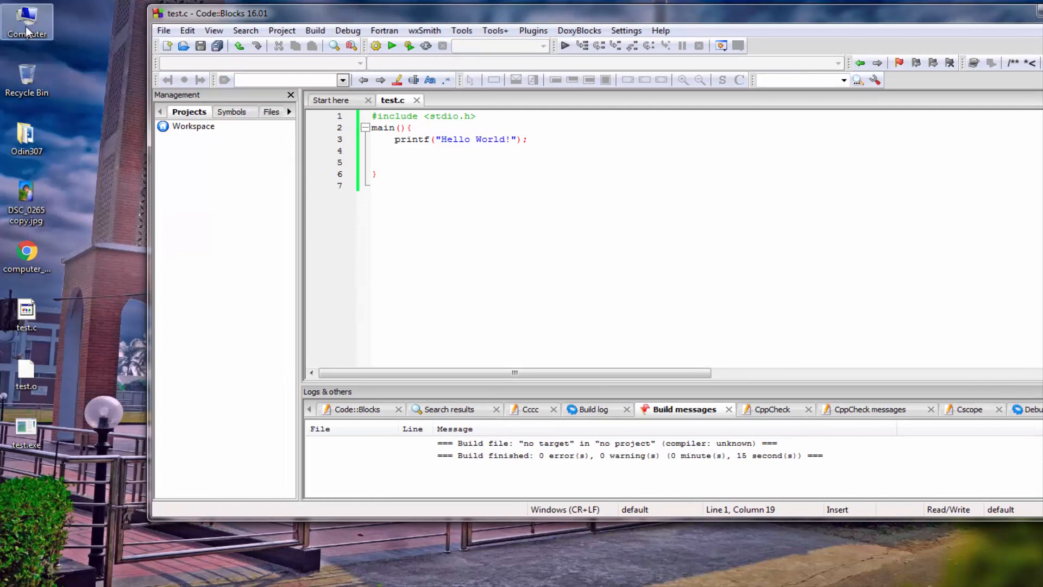
Browse Computer > AUDIO (E:) > 2017 > Raees and select the 06-Saanson_Ke mp3
double_click(26, 22)
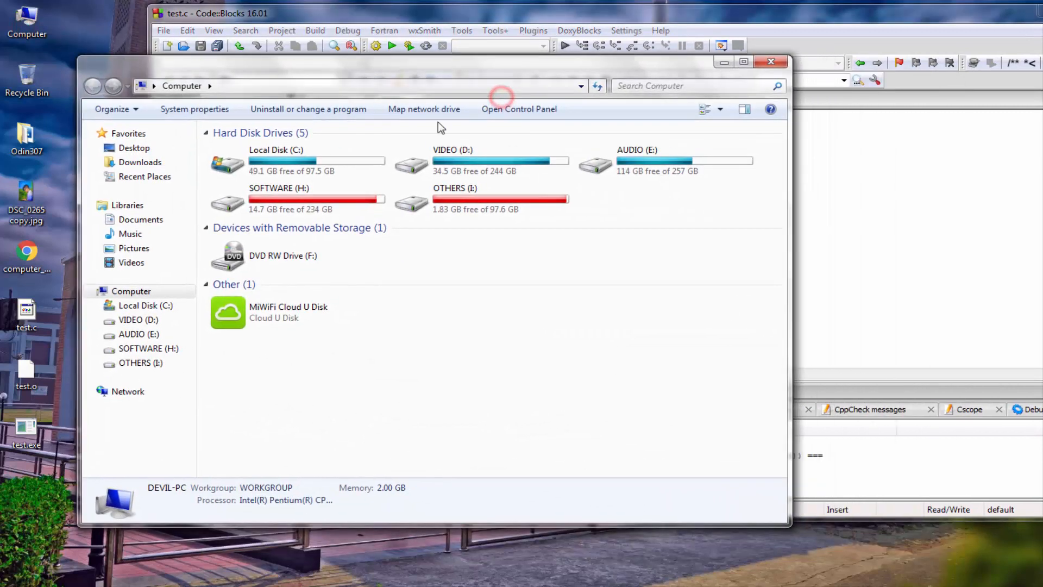
double_click(637, 160)
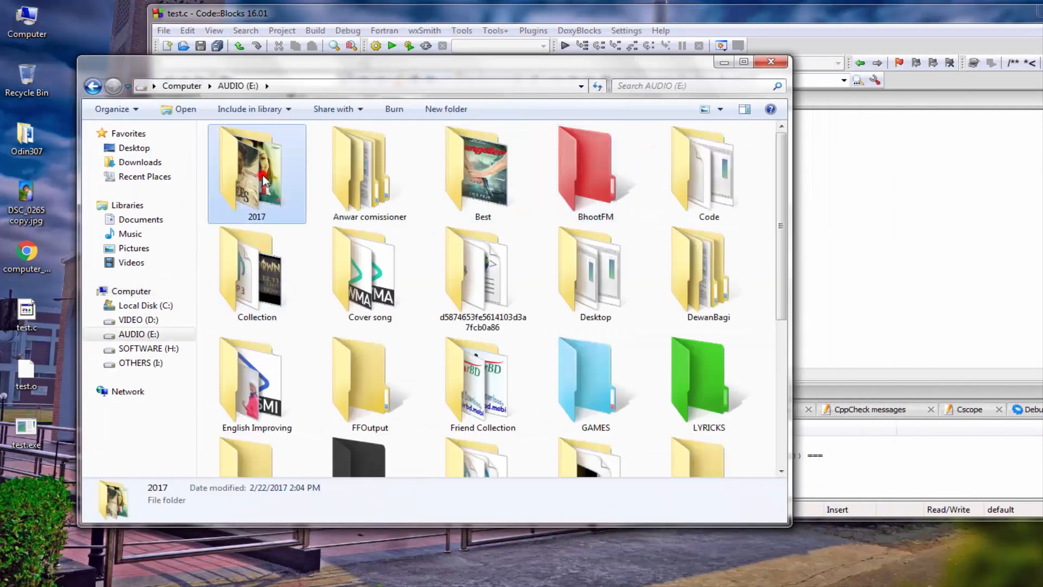
double_click(256, 163)
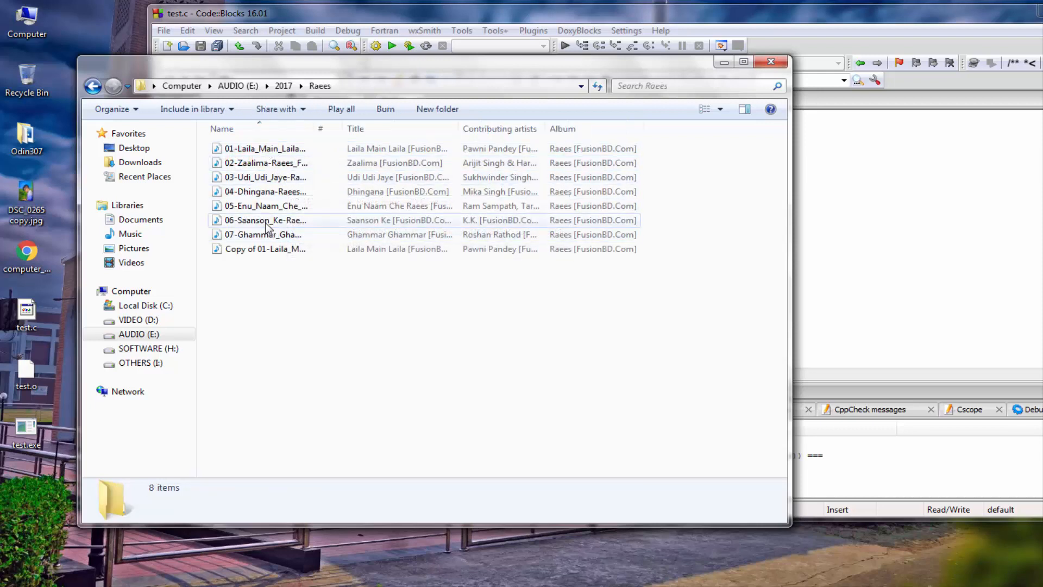
left_click(265, 221)
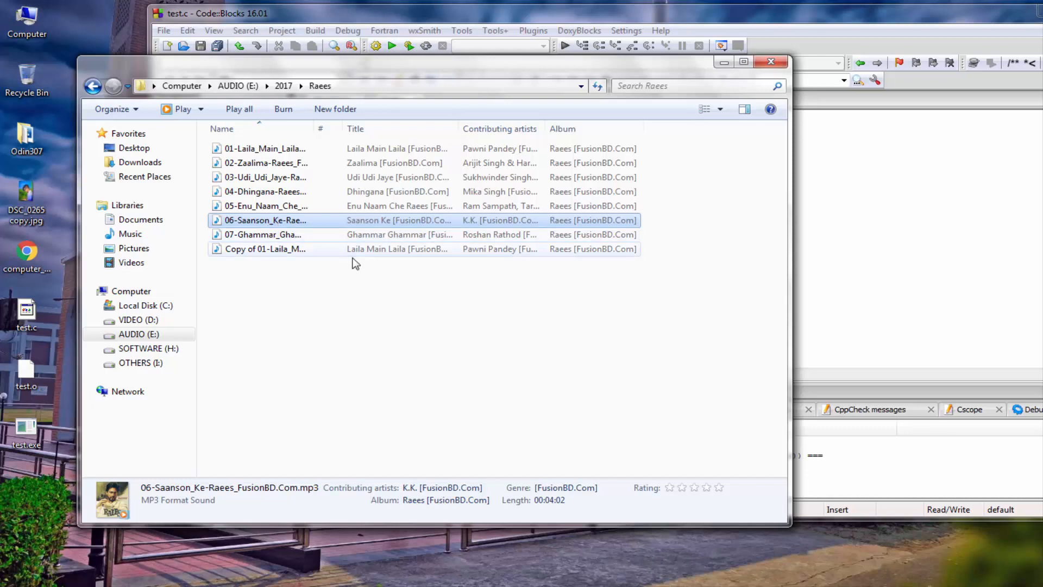
mouse_move(273, 225)
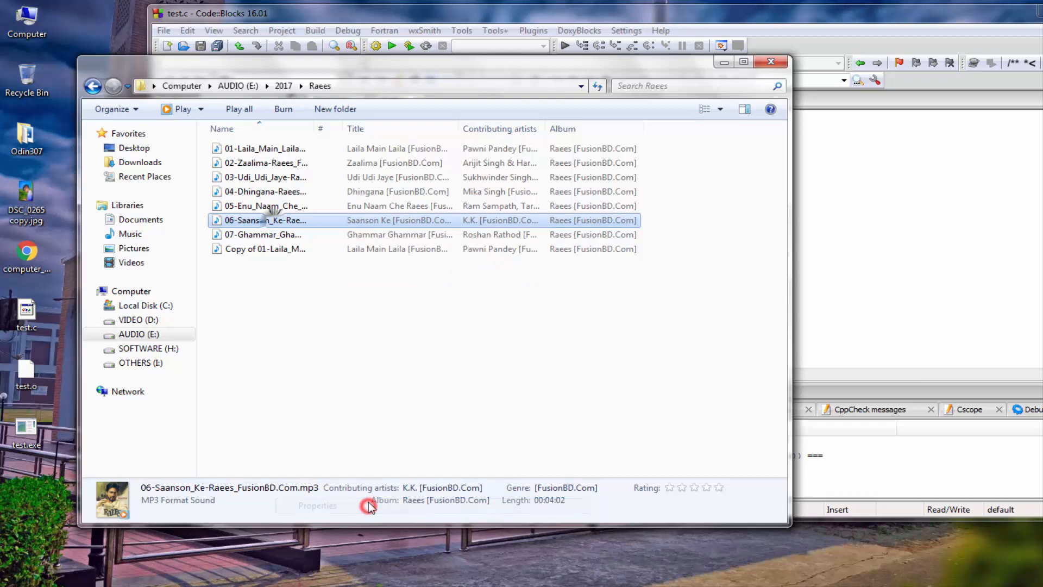
left_click(318, 506)
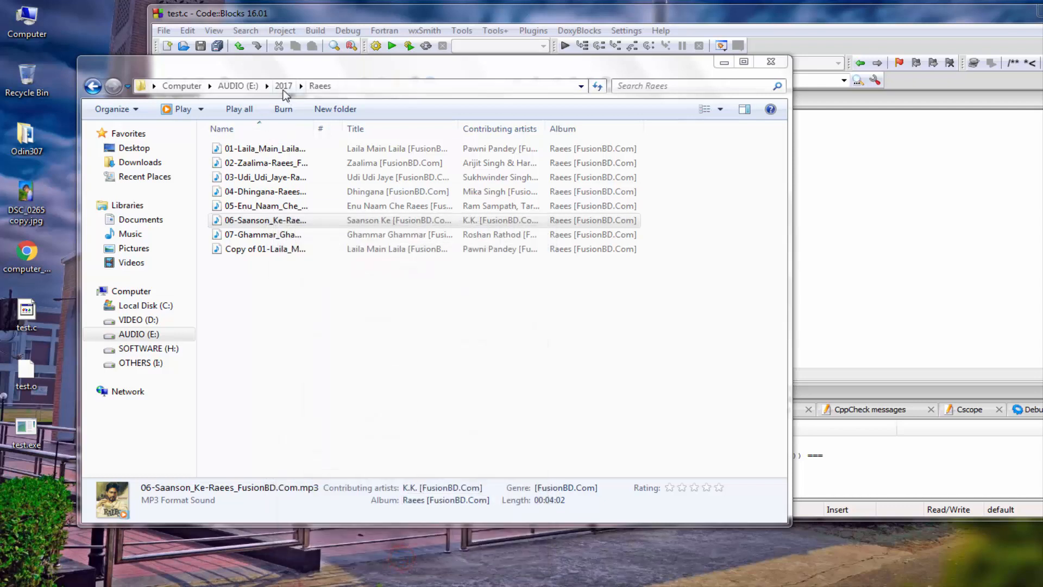
Show the Port_Any_ROM_to_MTK_Device video's Properties on VIDEO (D:) and highlight its mp4 extension
left_click(181, 84)
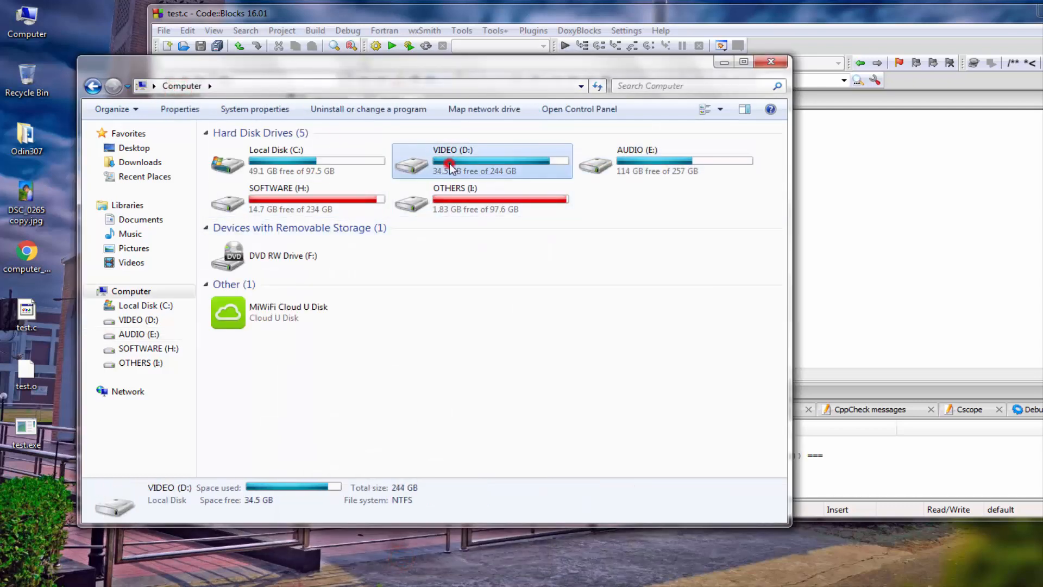
double_click(483, 160)
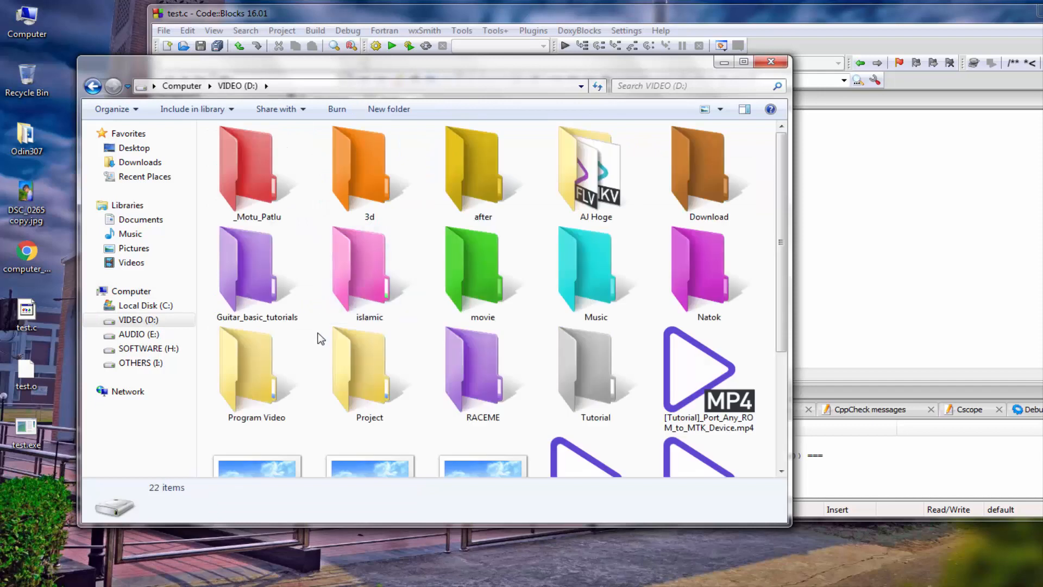
left_click(708, 370)
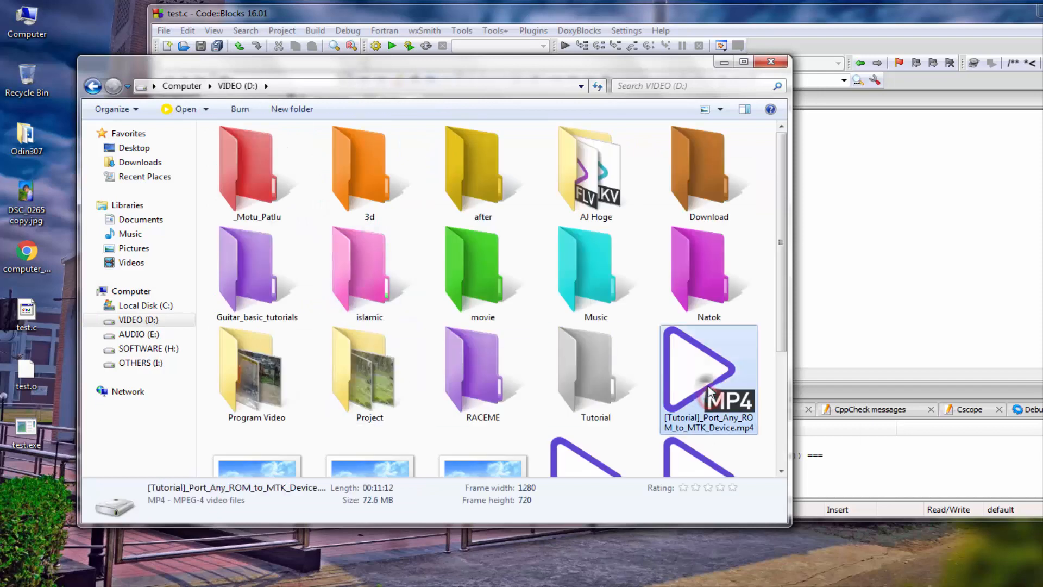
right_click(708, 369)
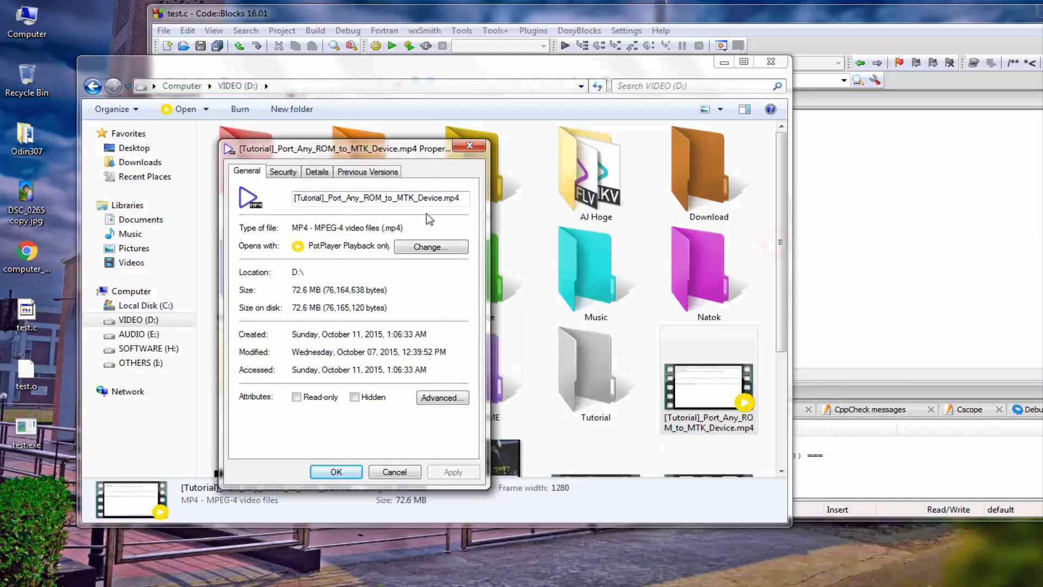
double_click(452, 198)
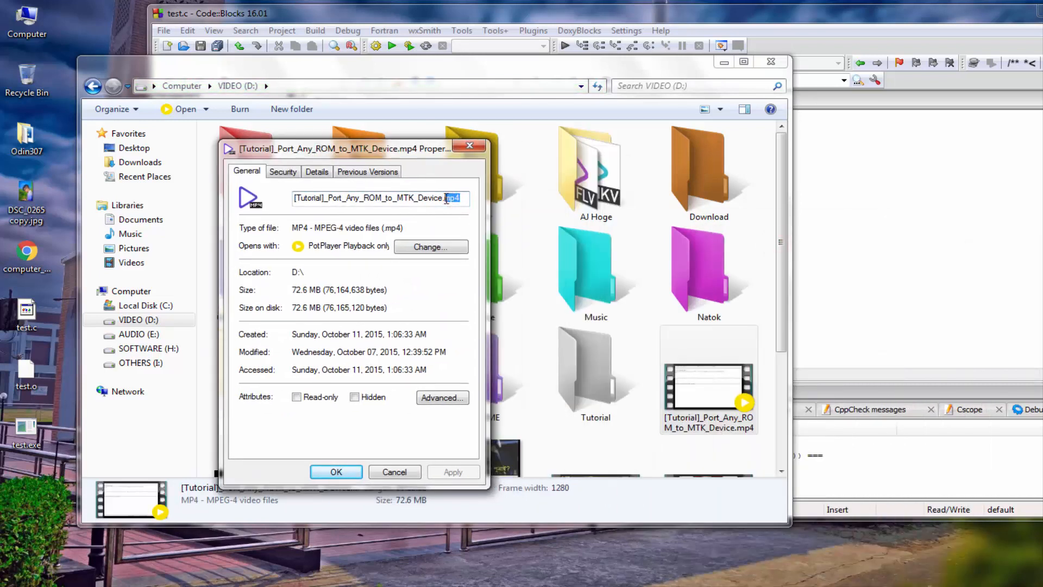
mouse_move(468, 212)
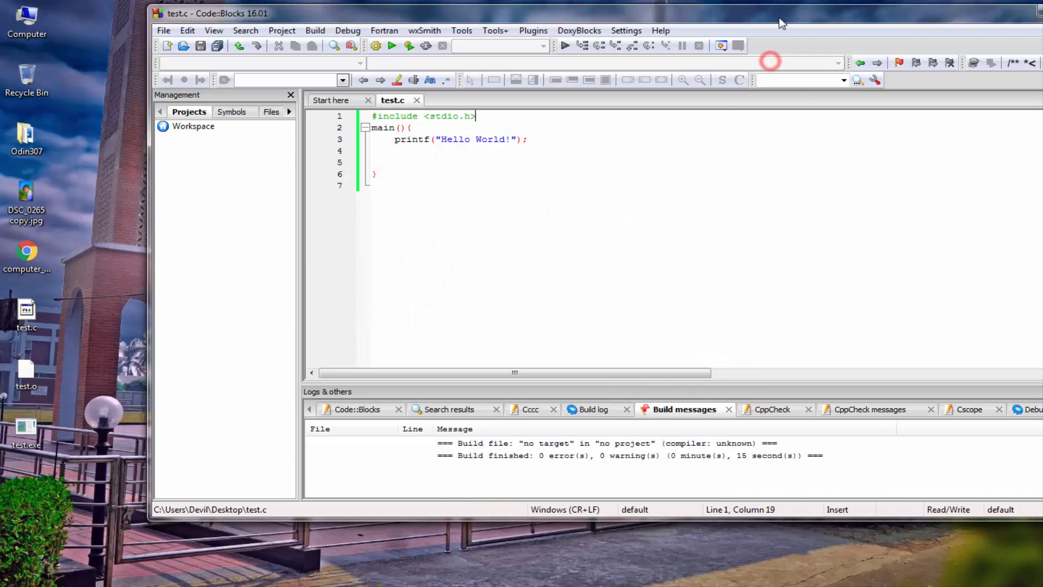
Maximize Code::Blocks so the test.c hello-world editor fills the screen
left_click(997, 13)
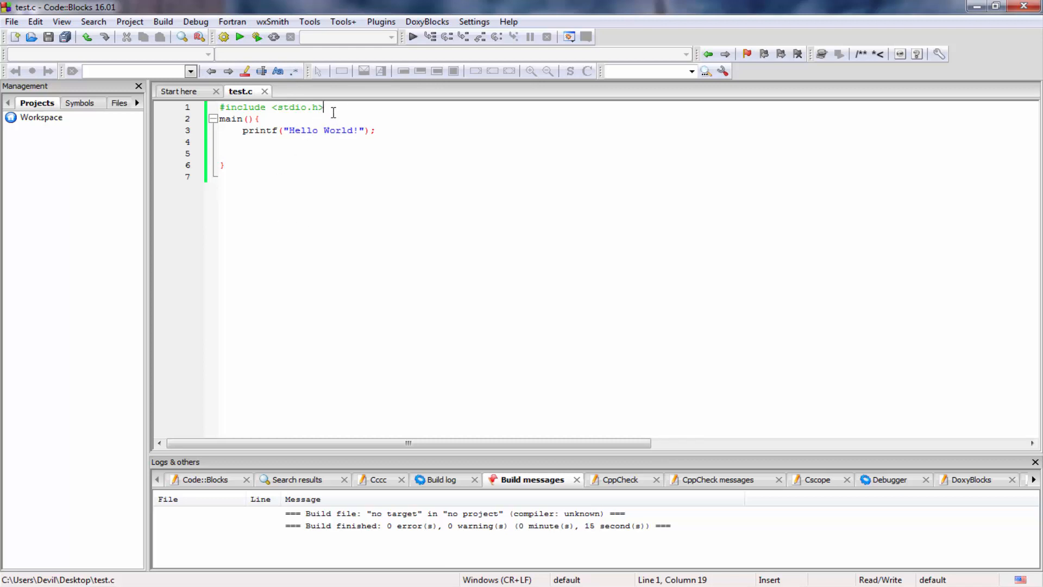
mouse_move(312, 108)
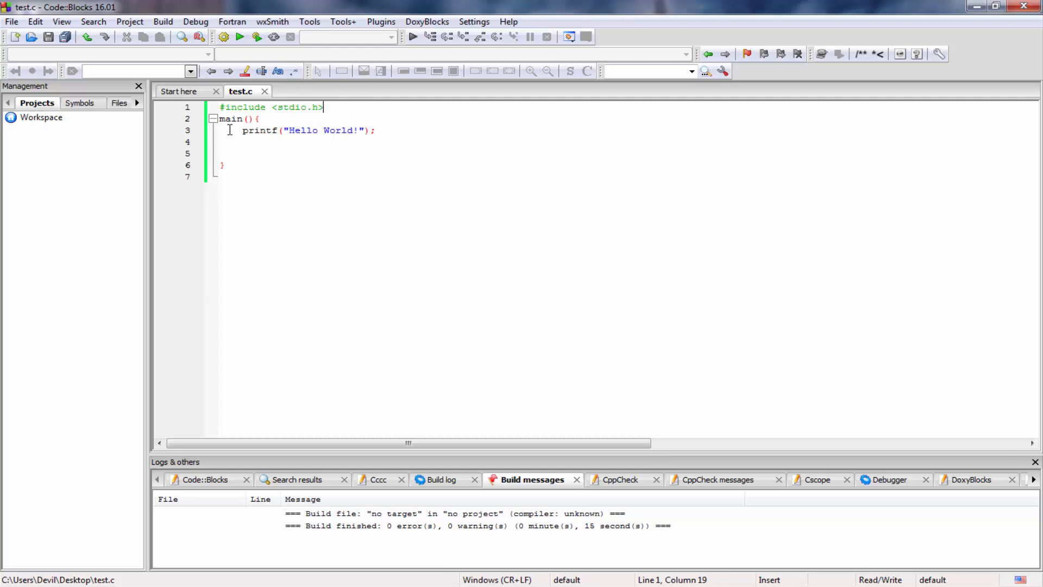
double_click(230, 119)
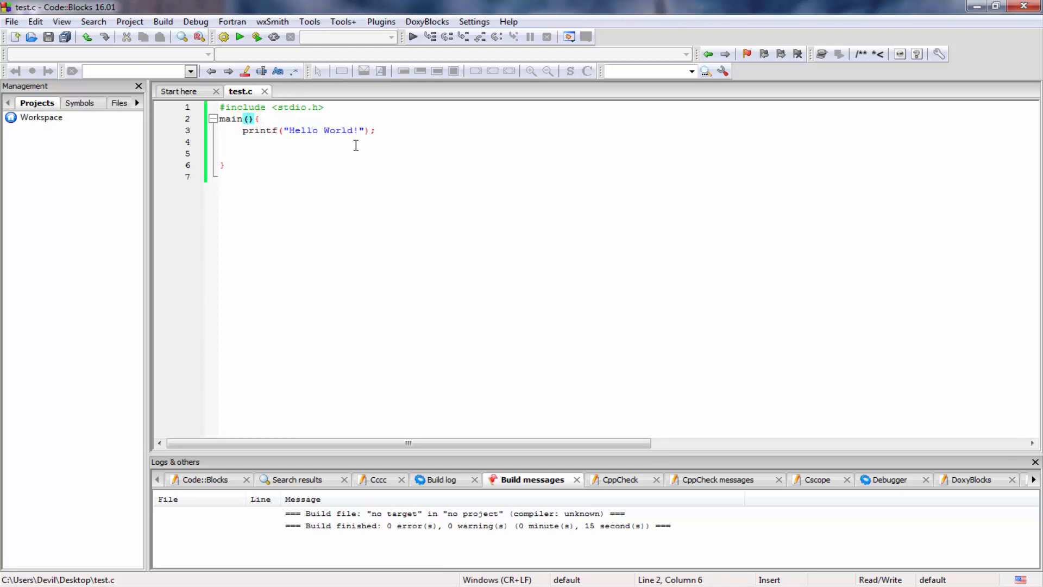
mouse_move(260, 124)
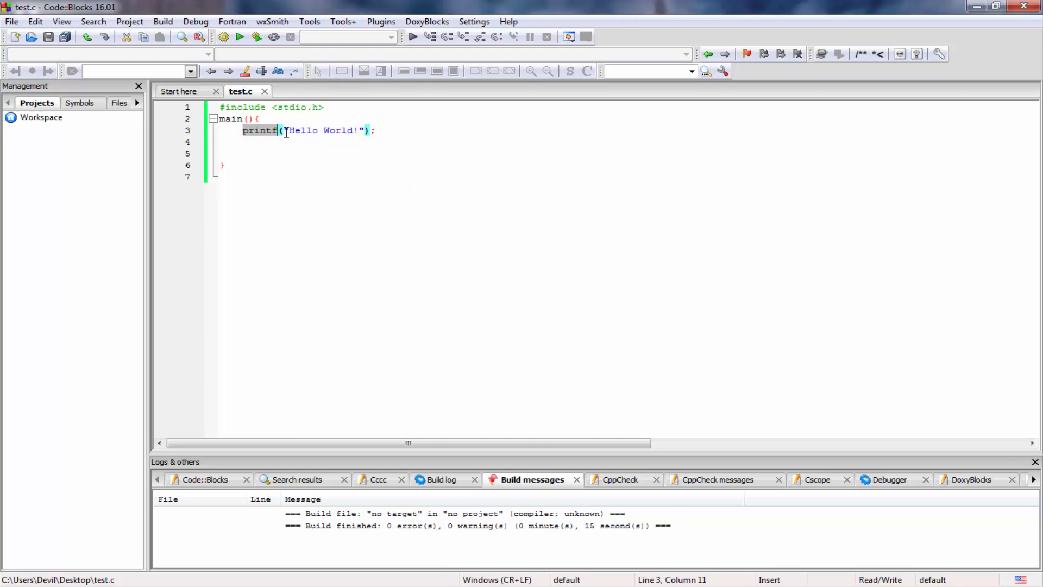
left_click(285, 130)
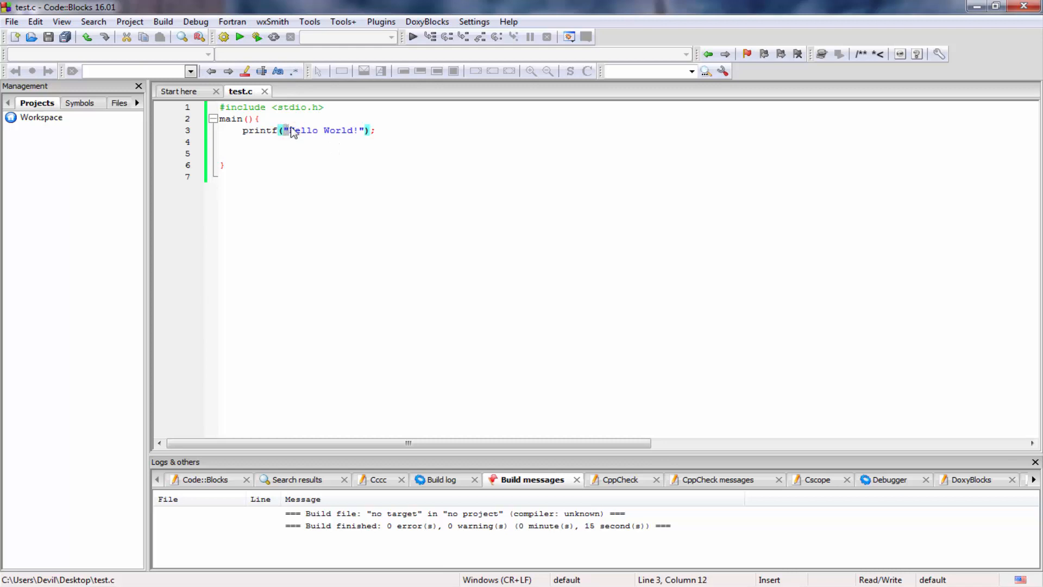
left_click(365, 130)
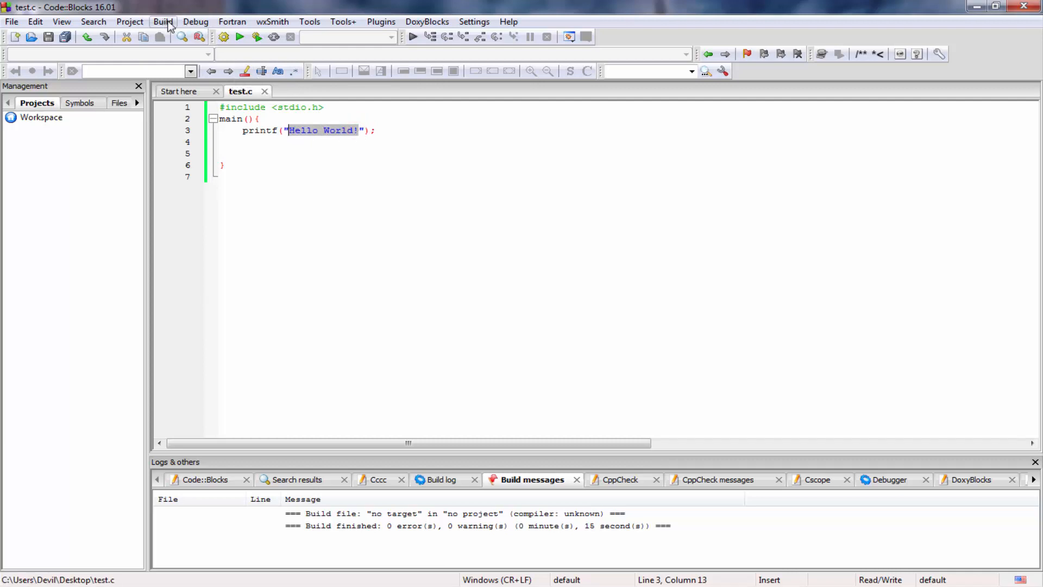
left_click(163, 22)
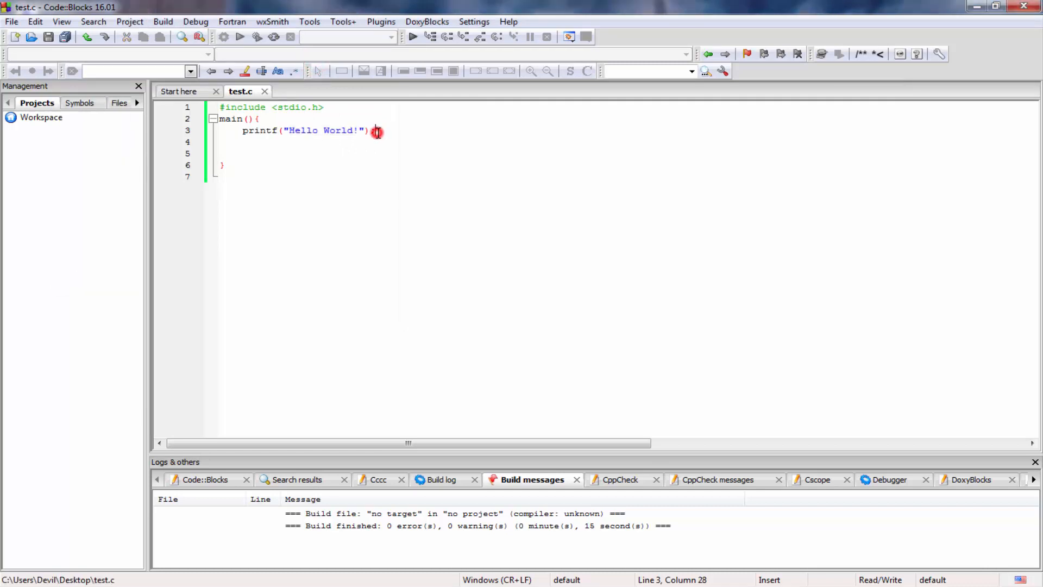
type(";")
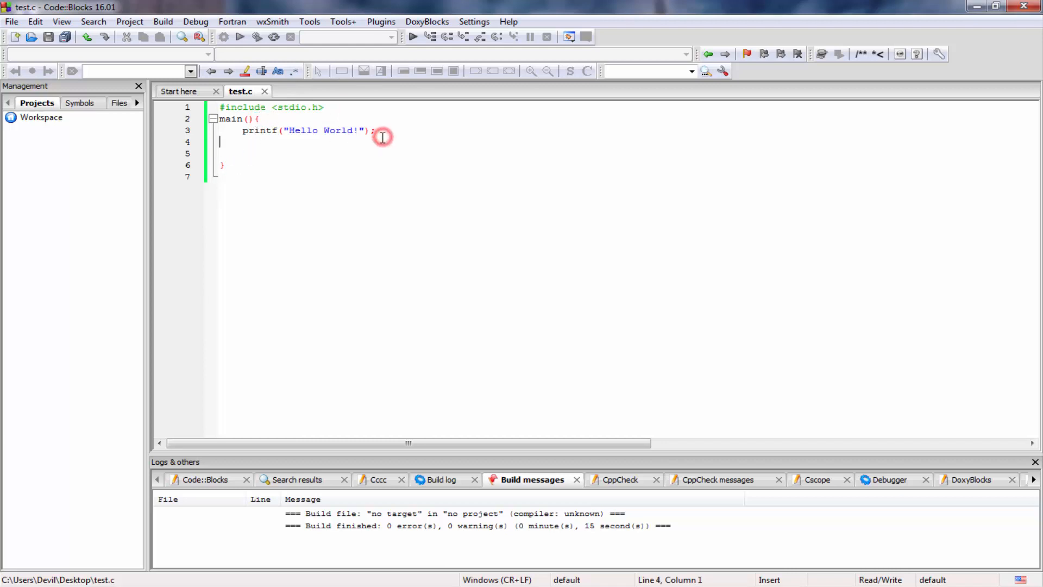
left_click(375, 130)
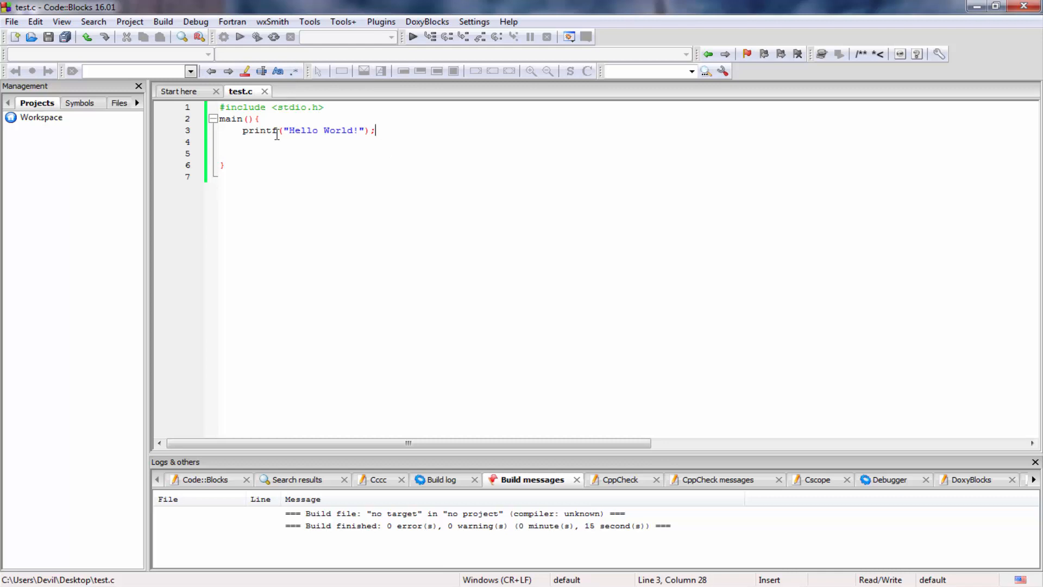
mouse_move(249, 107)
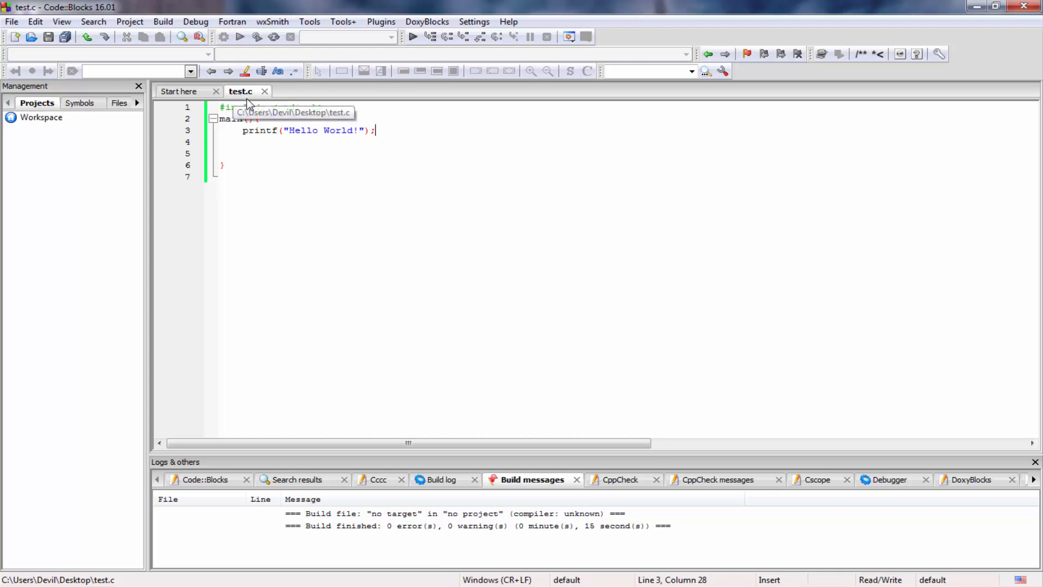
mouse_move(243, 73)
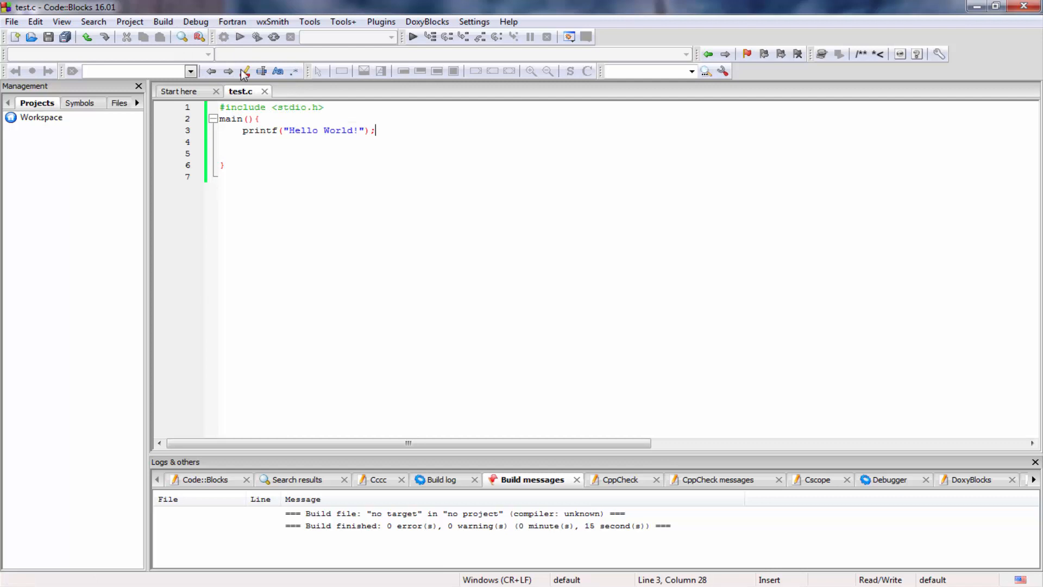
mouse_move(307, 174)
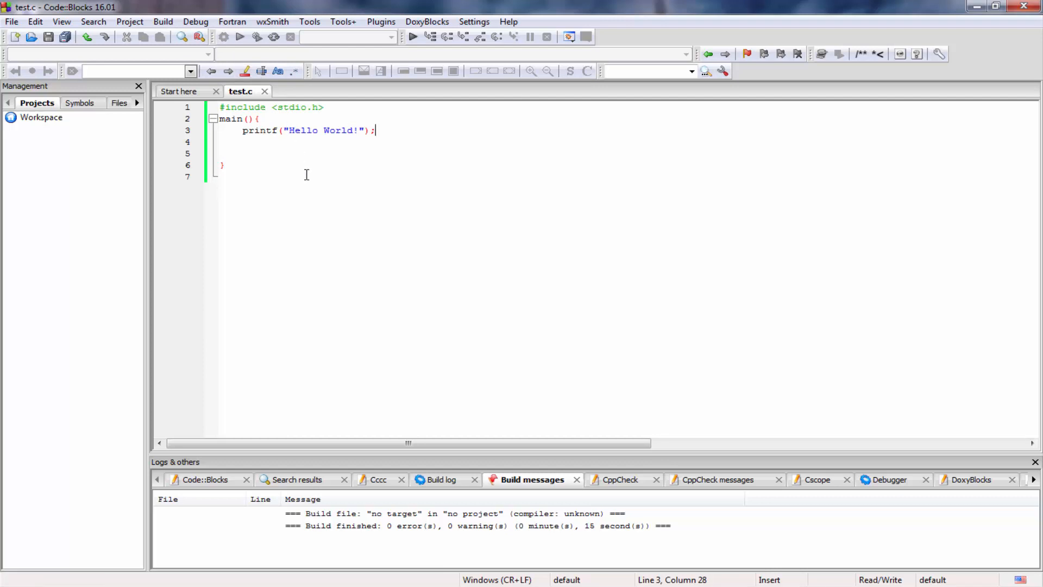
mouse_move(435, 391)
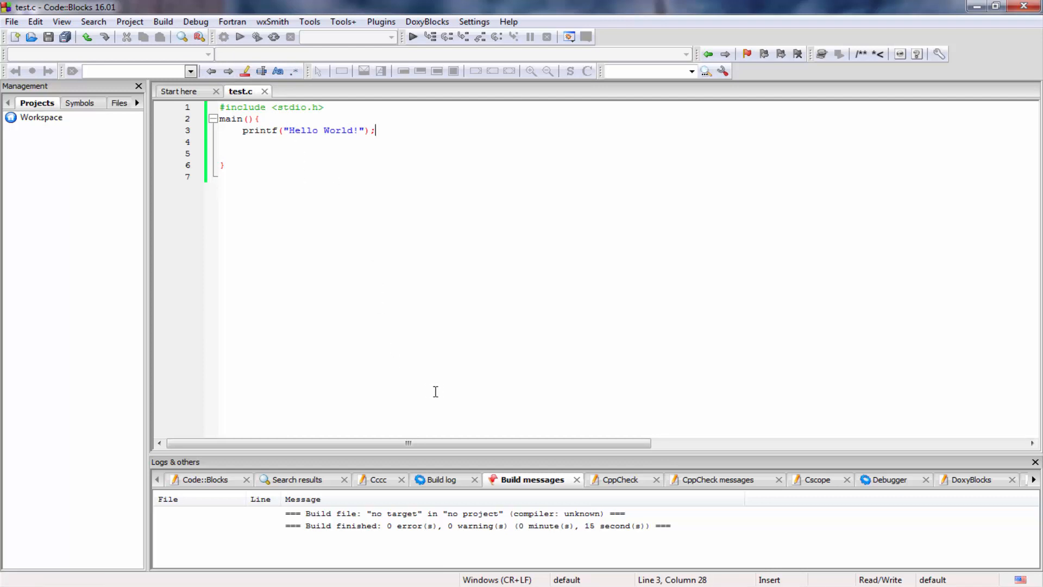
mouse_move(668, 527)
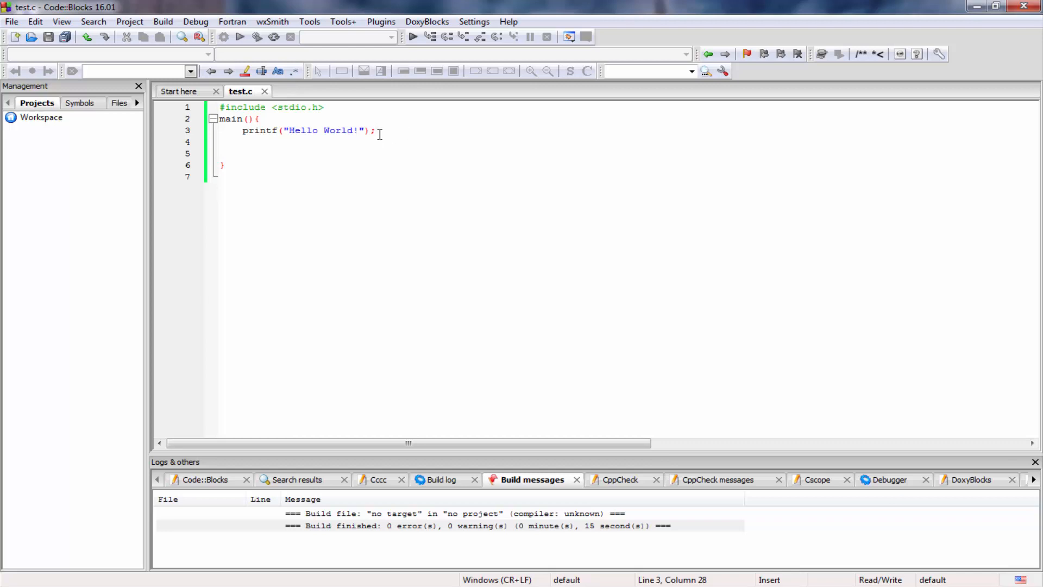
mouse_move(406, 141)
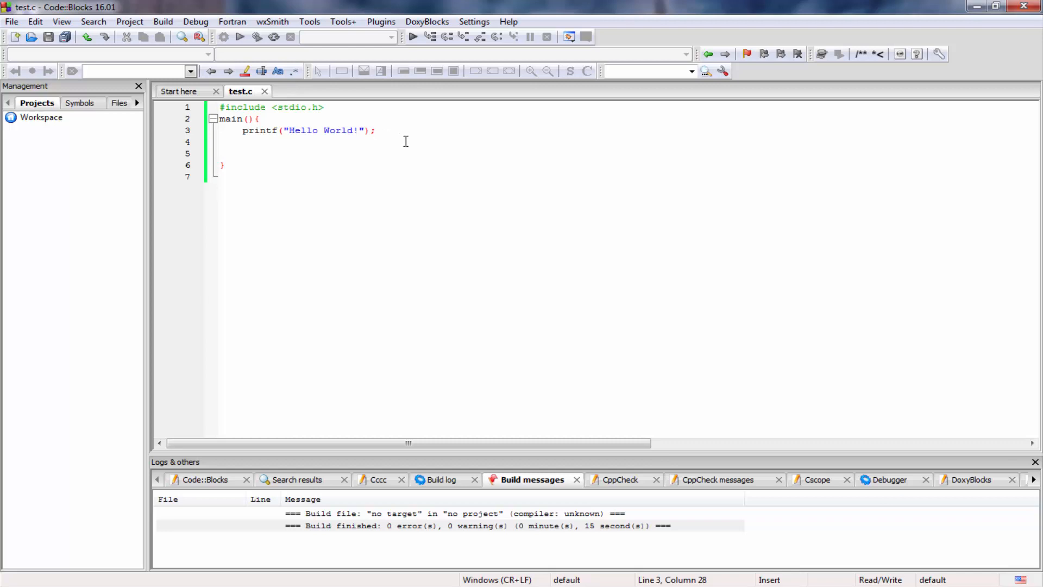